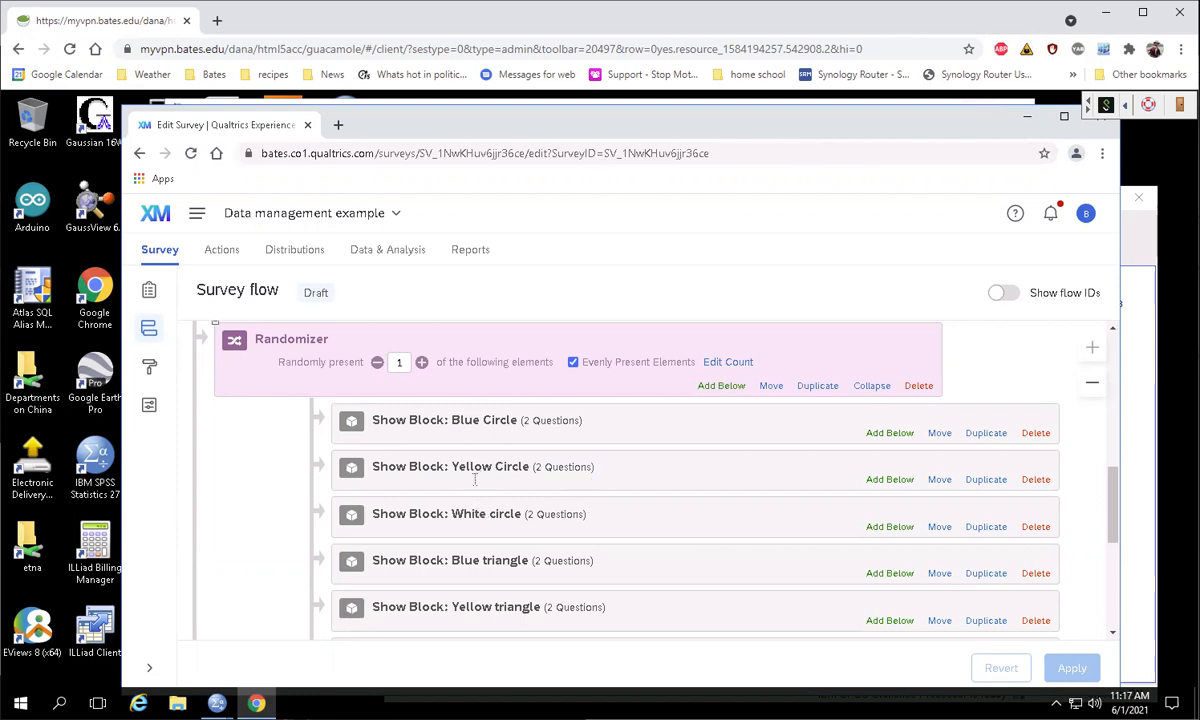
mouse_move(370, 362)
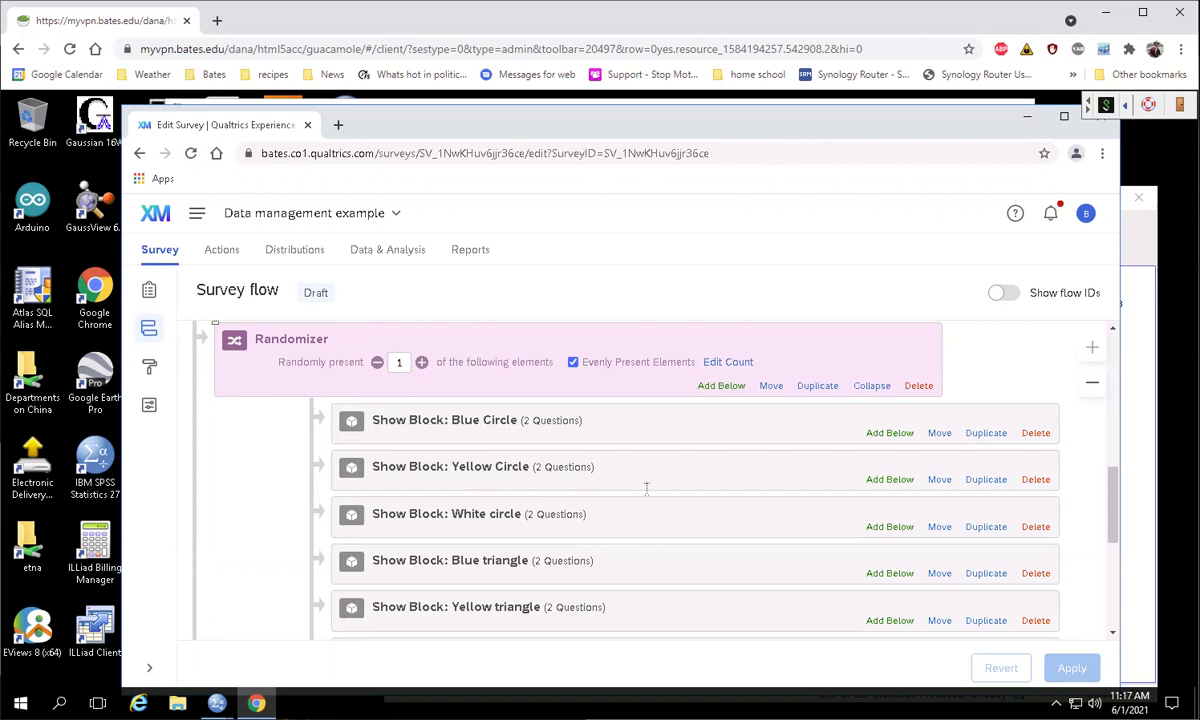
Step: Review the Qualtrics shape blocks through Q4–Q6, then bring up the SPSS data file
scroll(down, 3)
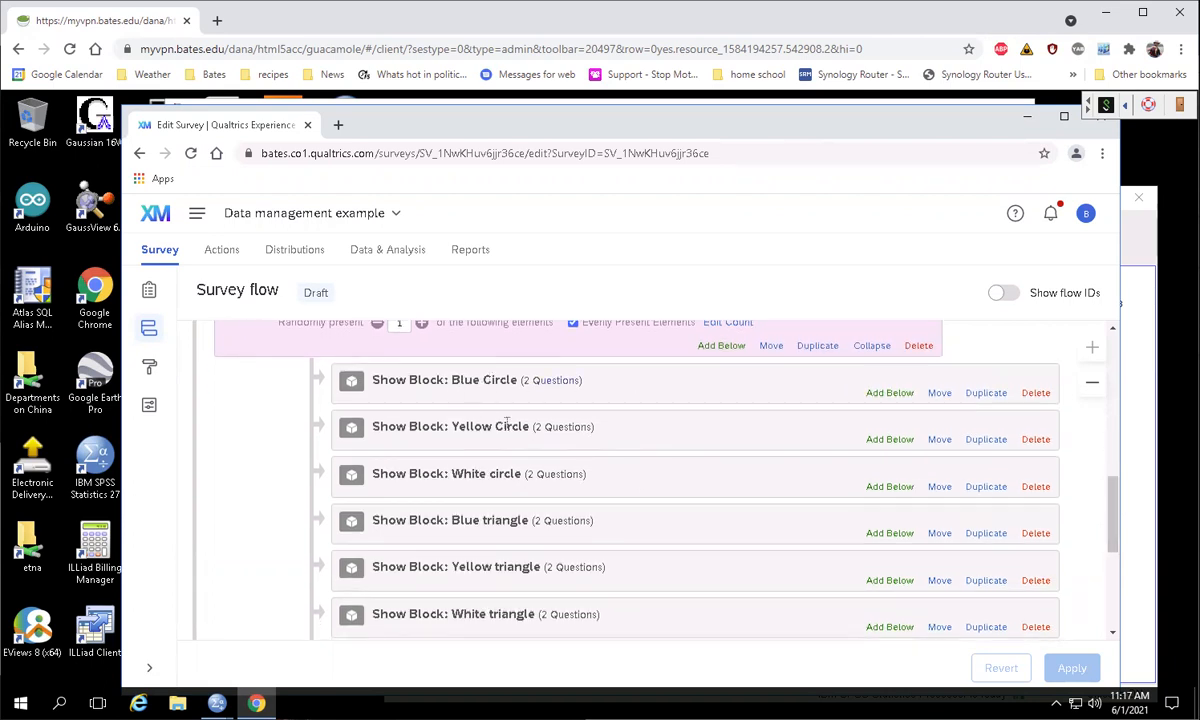
mouse_move(843, 591)
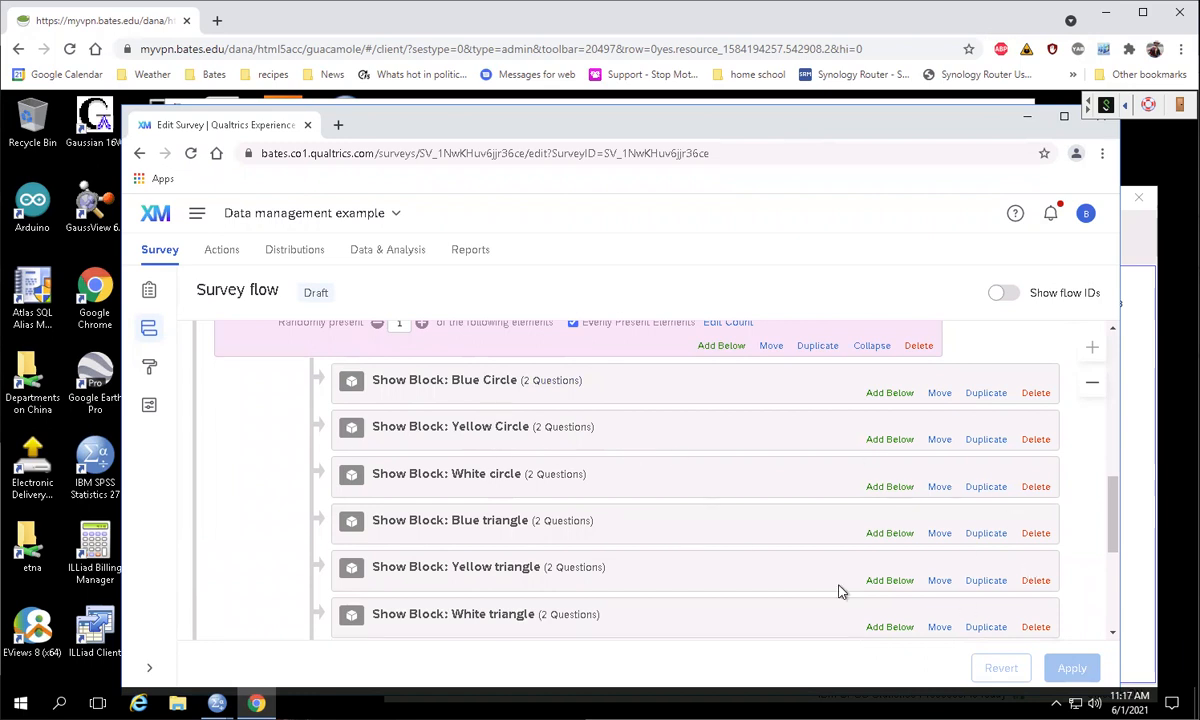
mouse_move(163, 303)
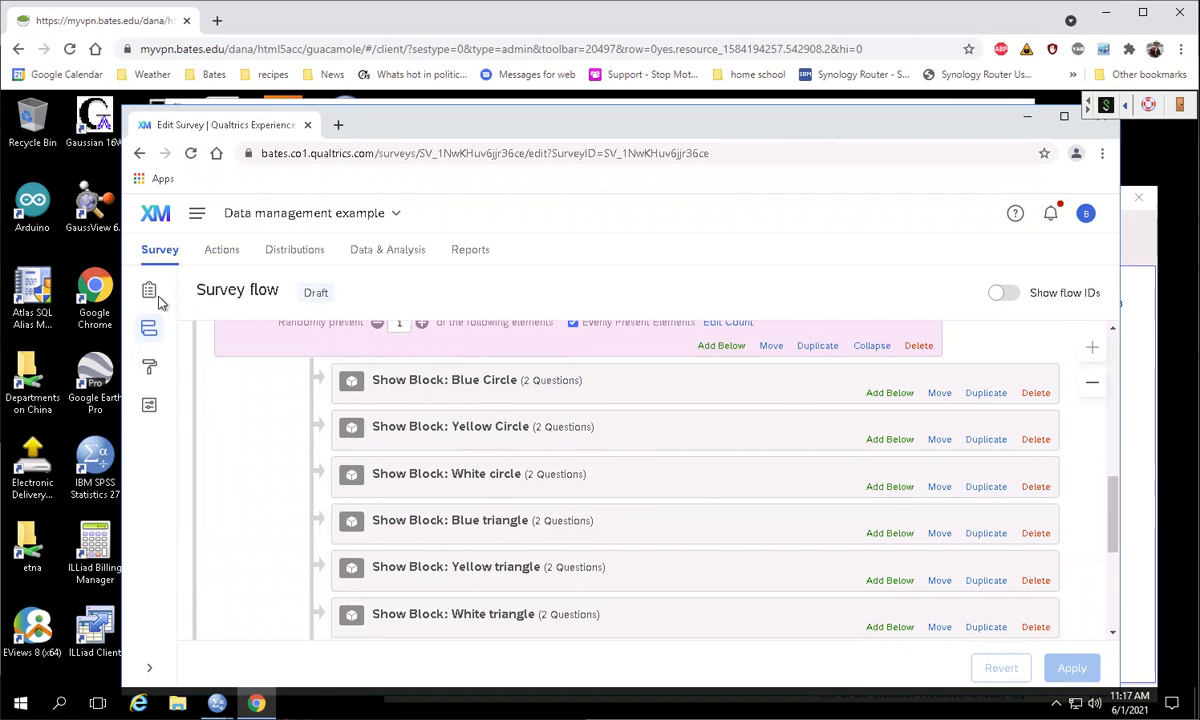
mouse_move(183, 265)
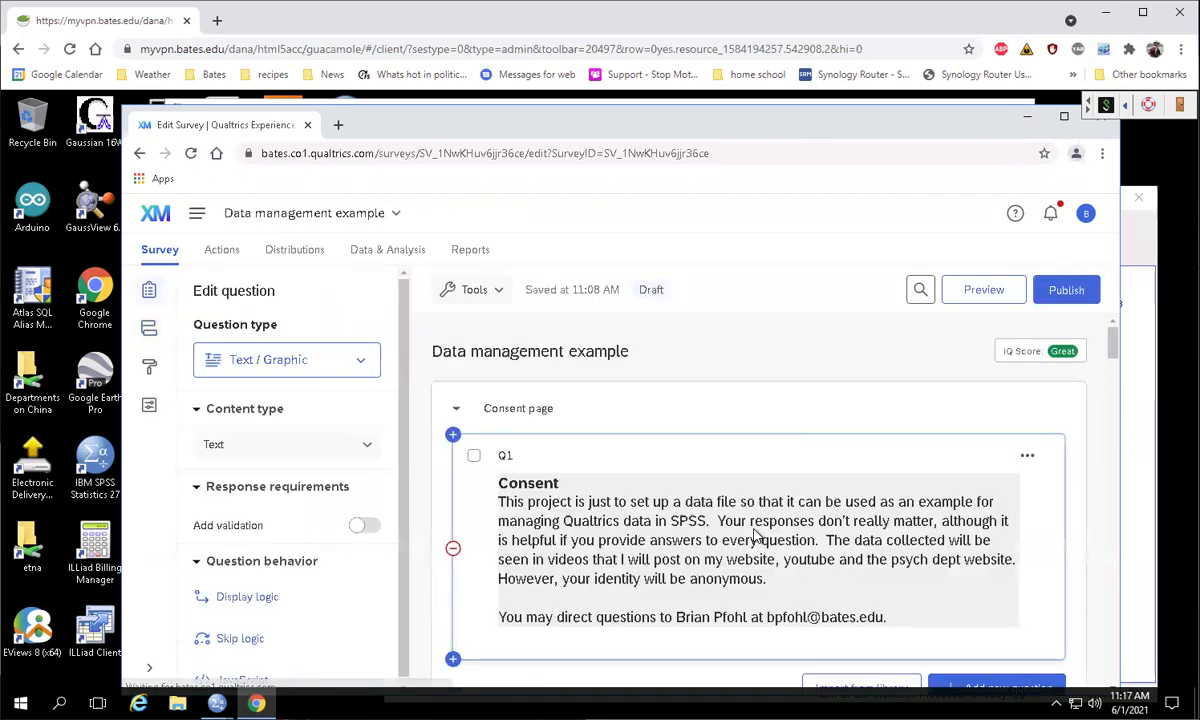
scroll(down, 3)
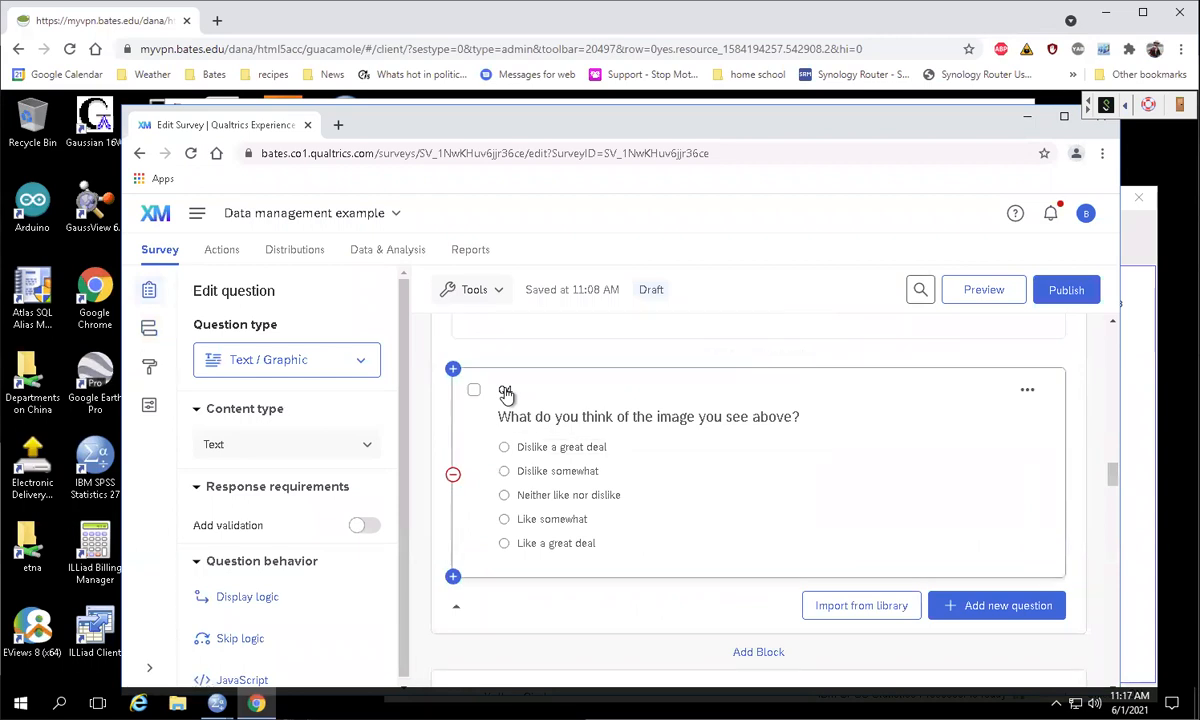
mouse_move(750, 513)
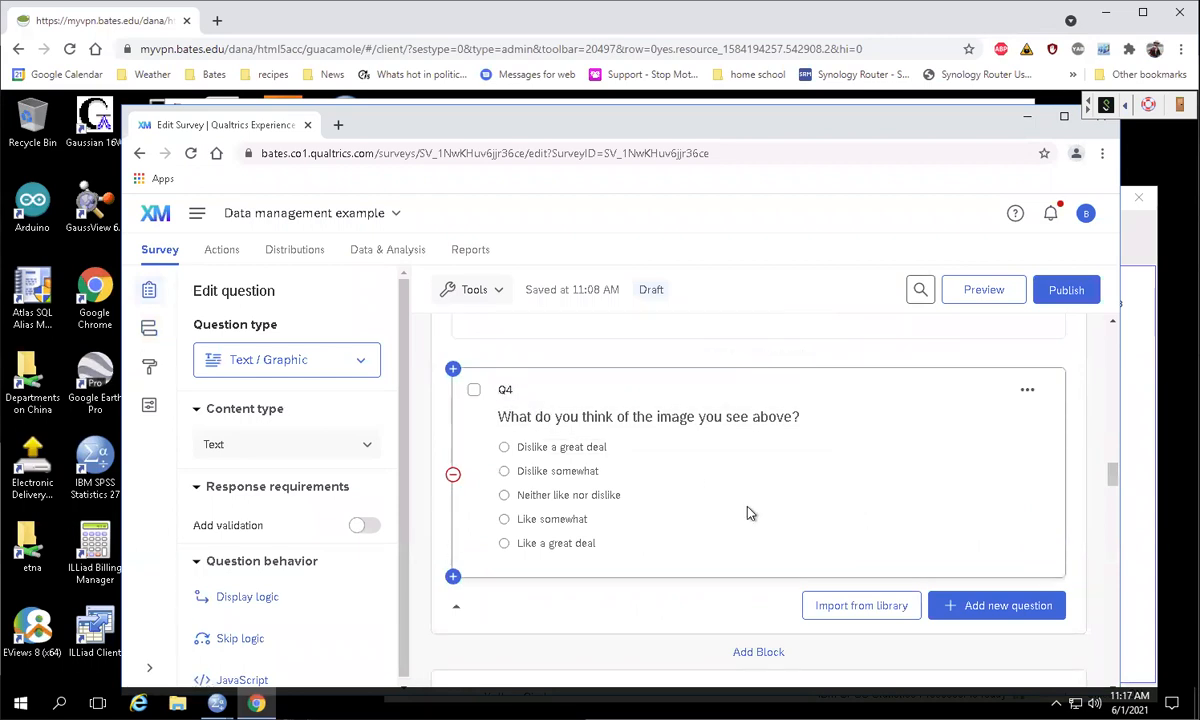
scroll(down, 3)
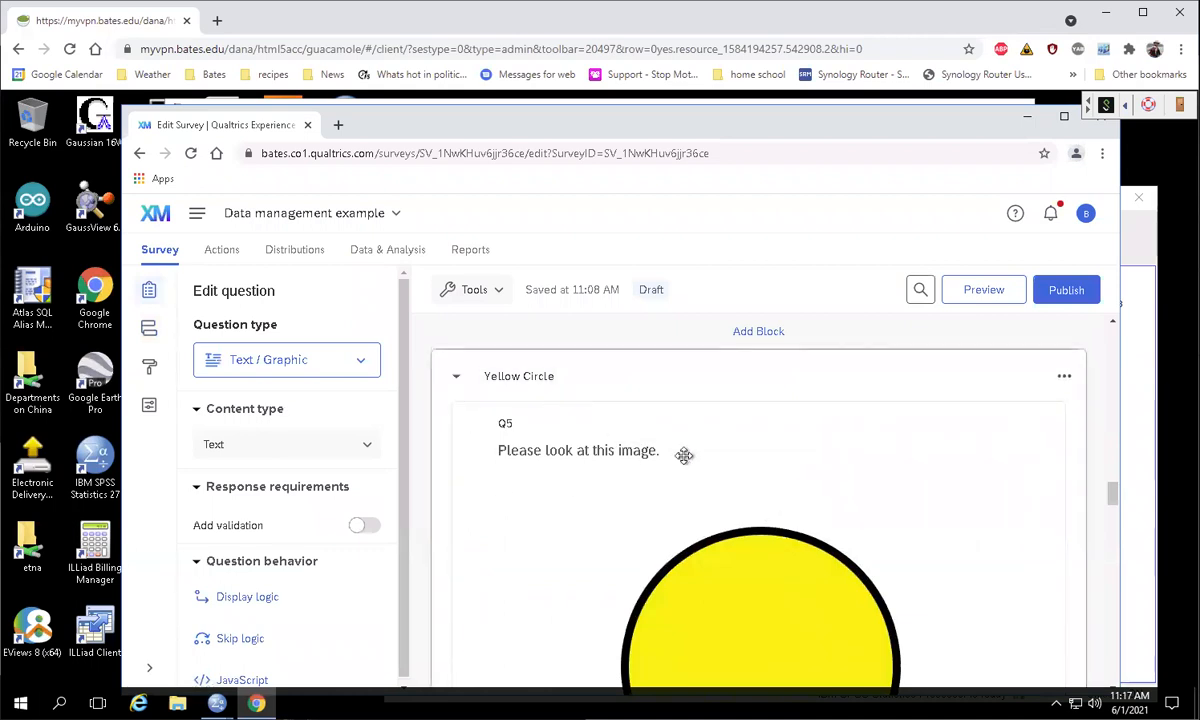
scroll(down, 3)
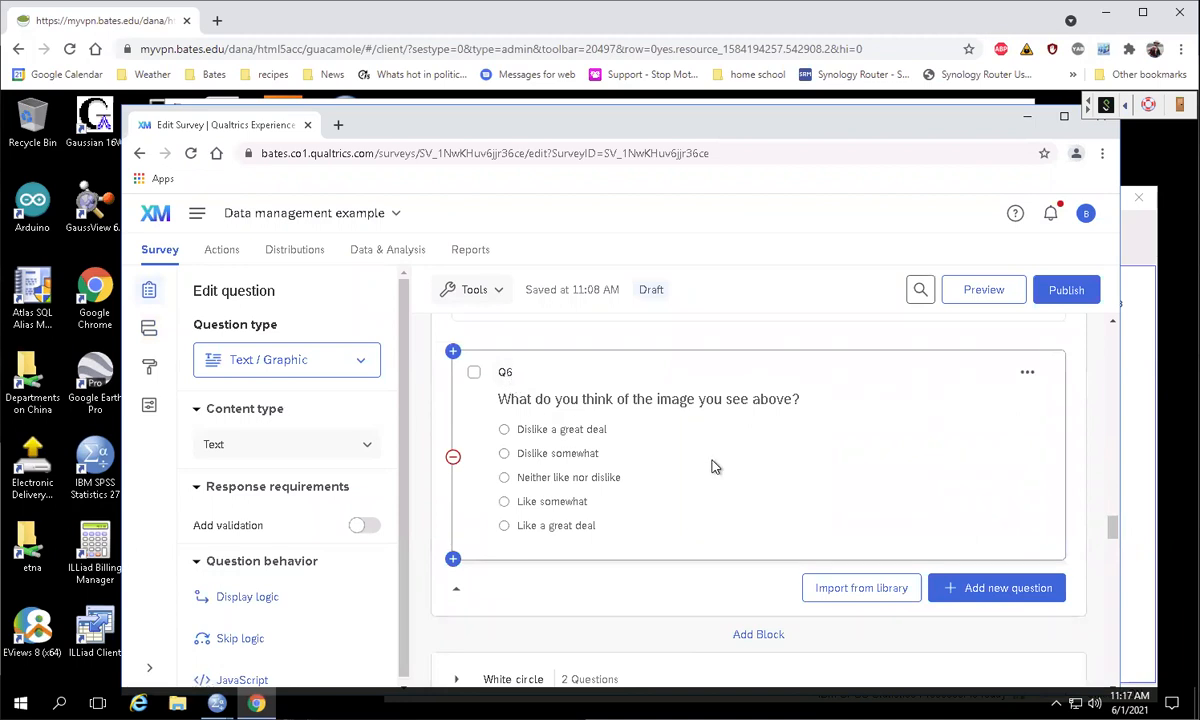
click(648, 398)
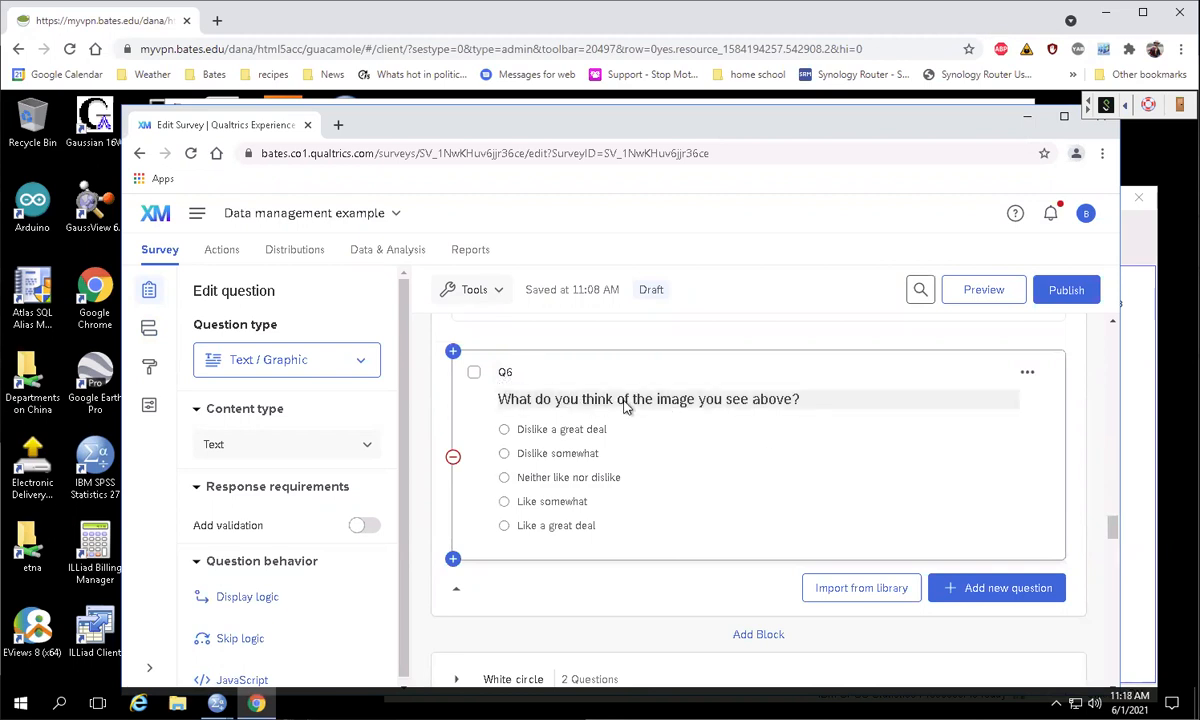
mouse_move(625, 405)
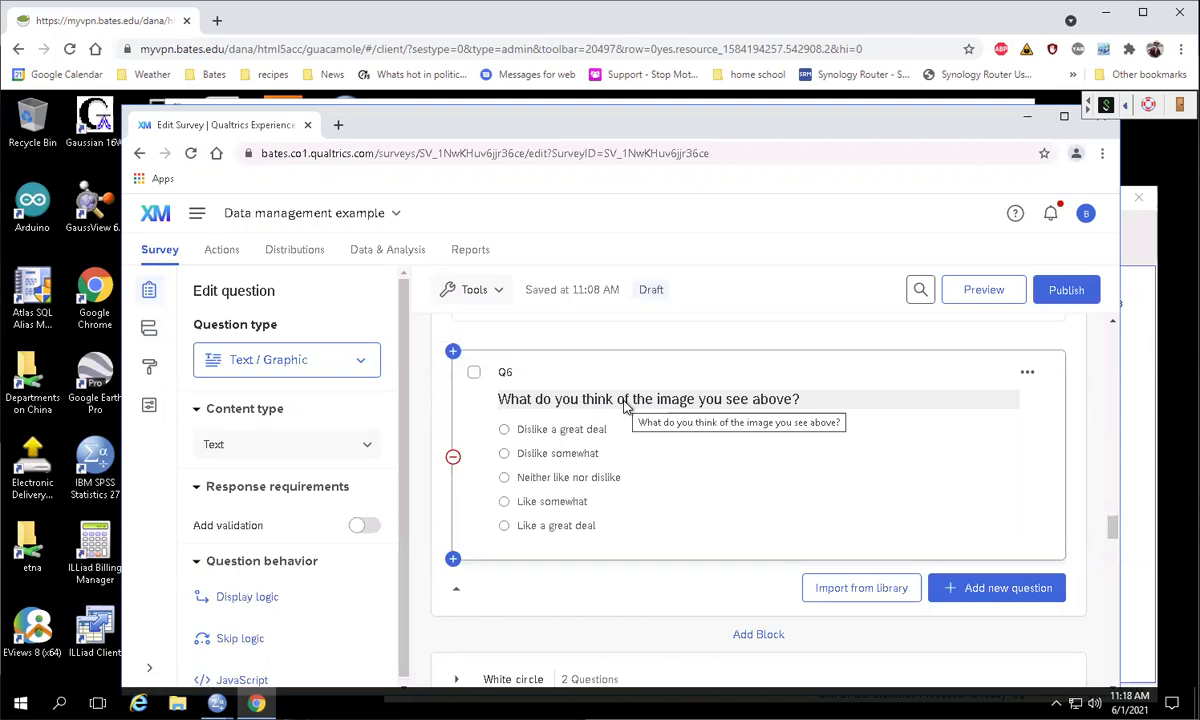
mouse_move(658, 439)
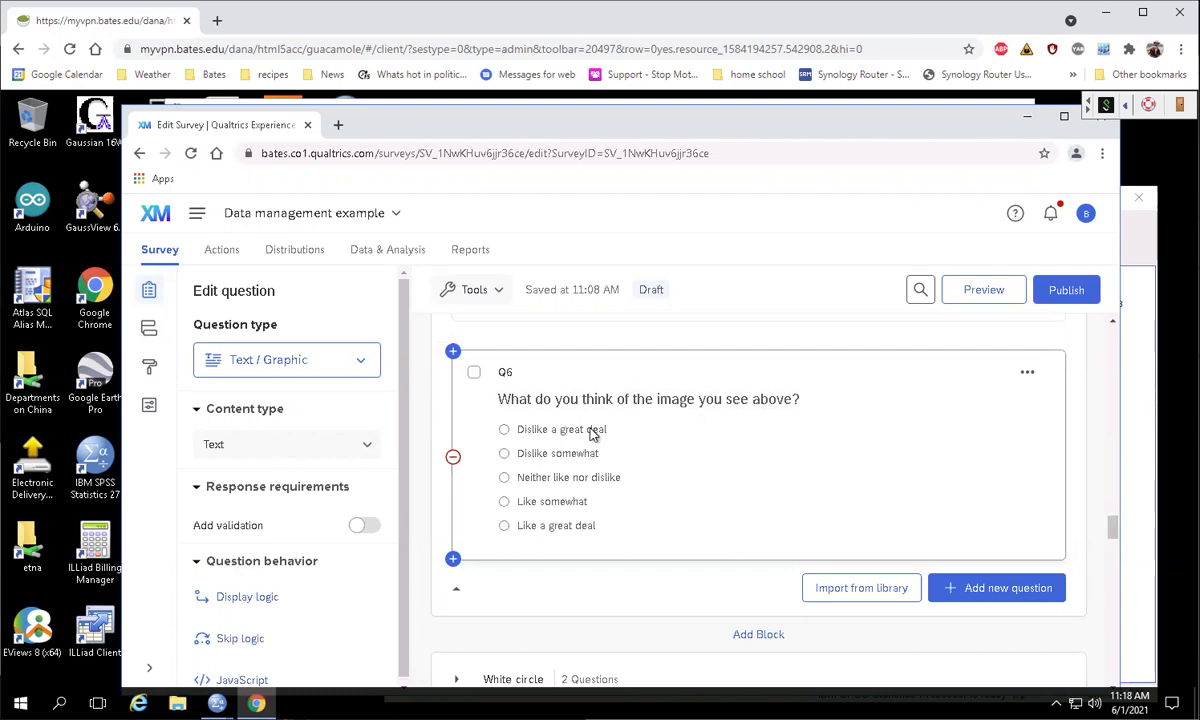
mouse_move(767, 393)
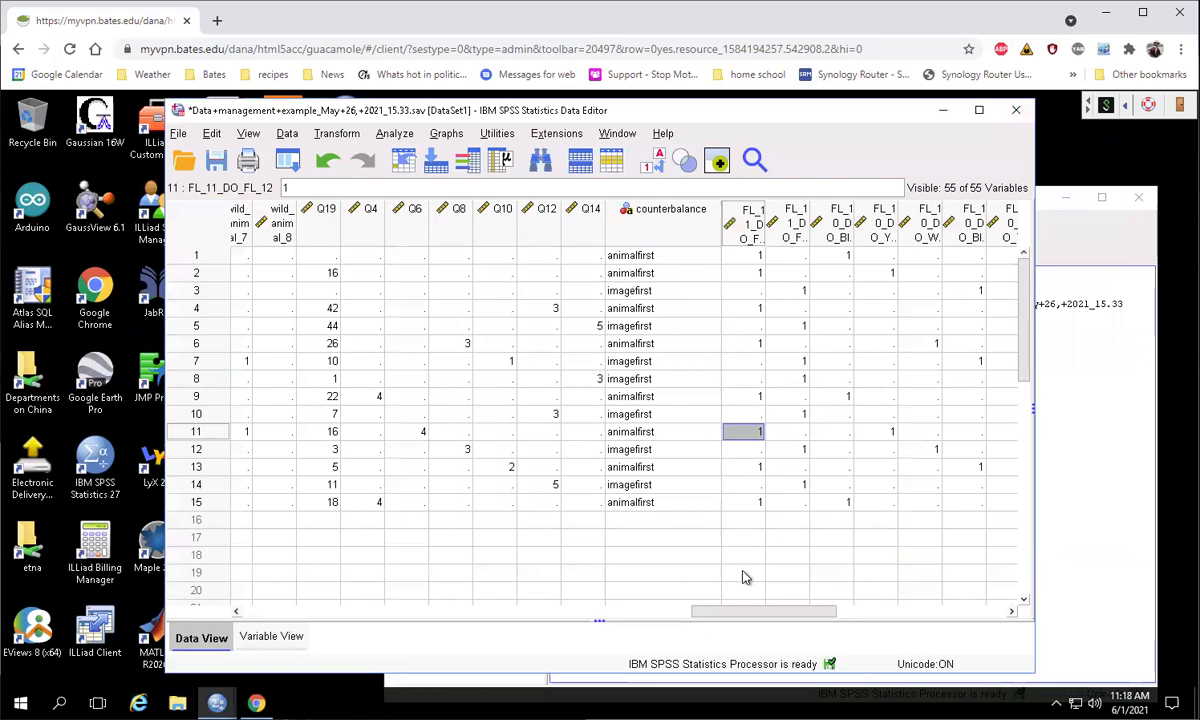
scroll(right, 3)
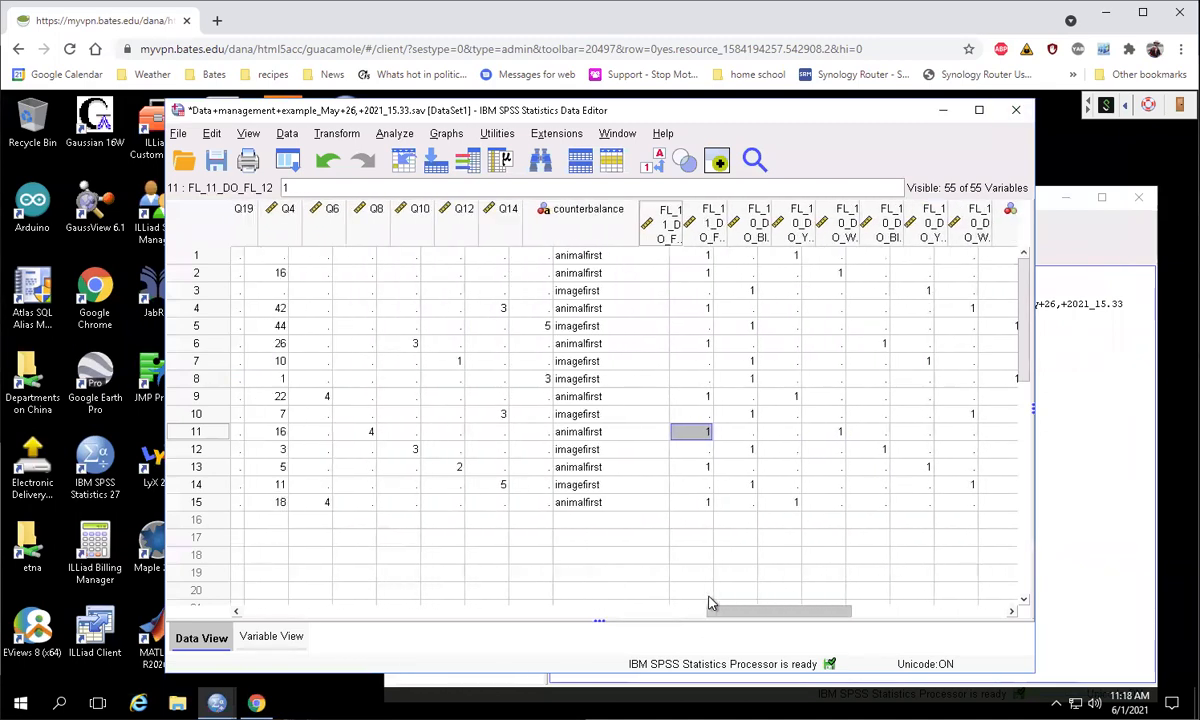
click(458, 208)
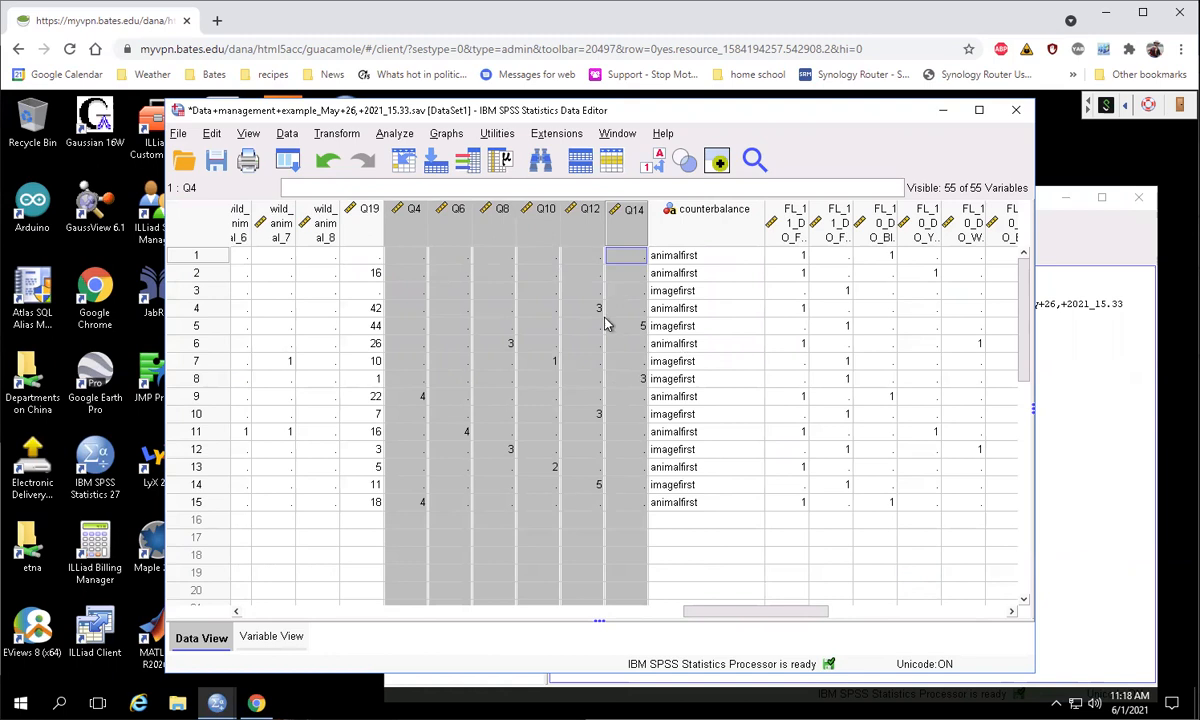
mouse_move(415, 405)
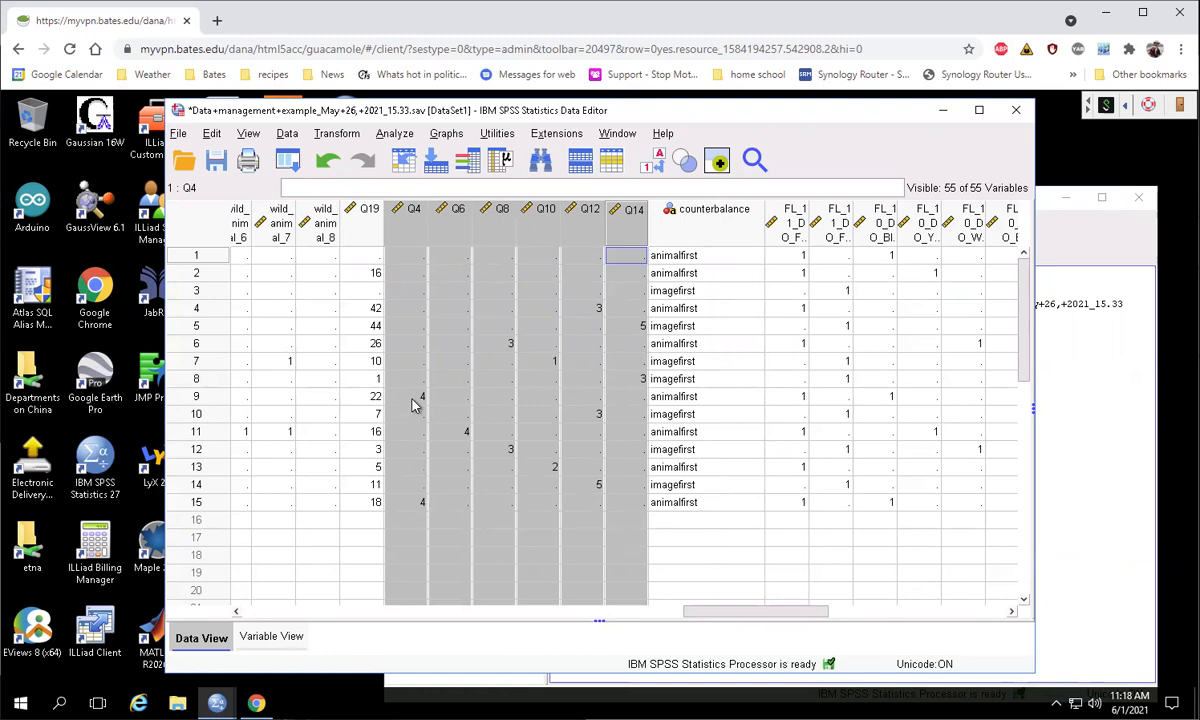
click(405, 396)
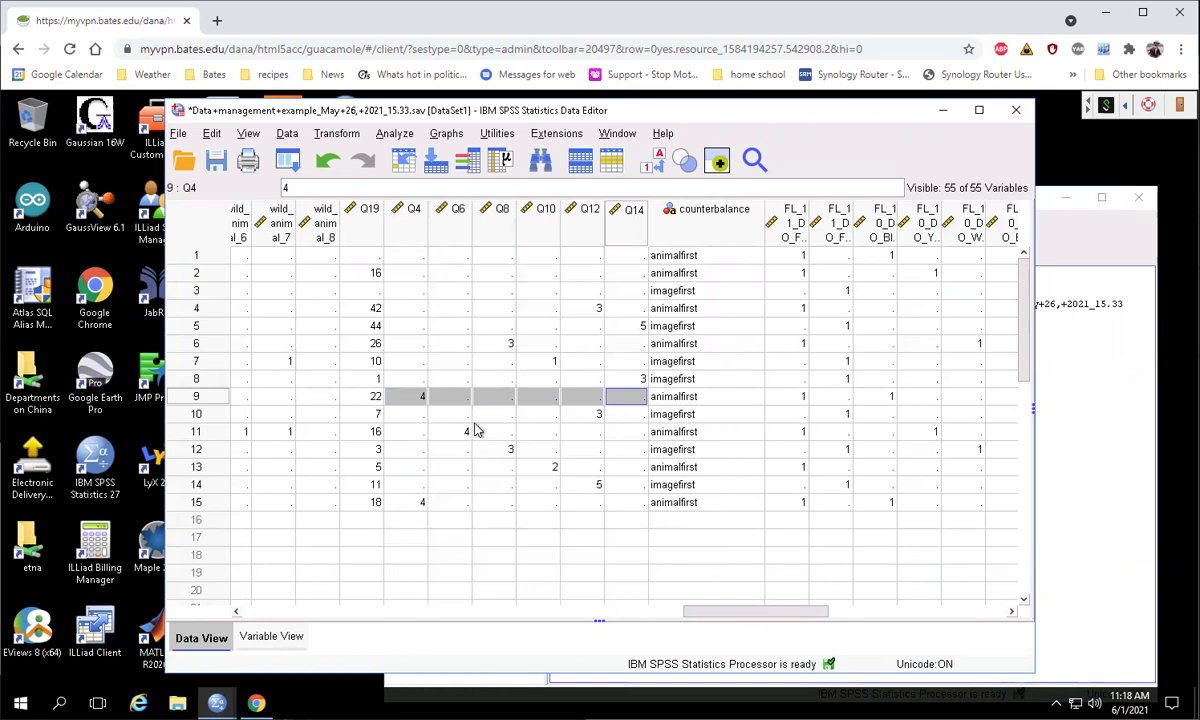
click(626, 378)
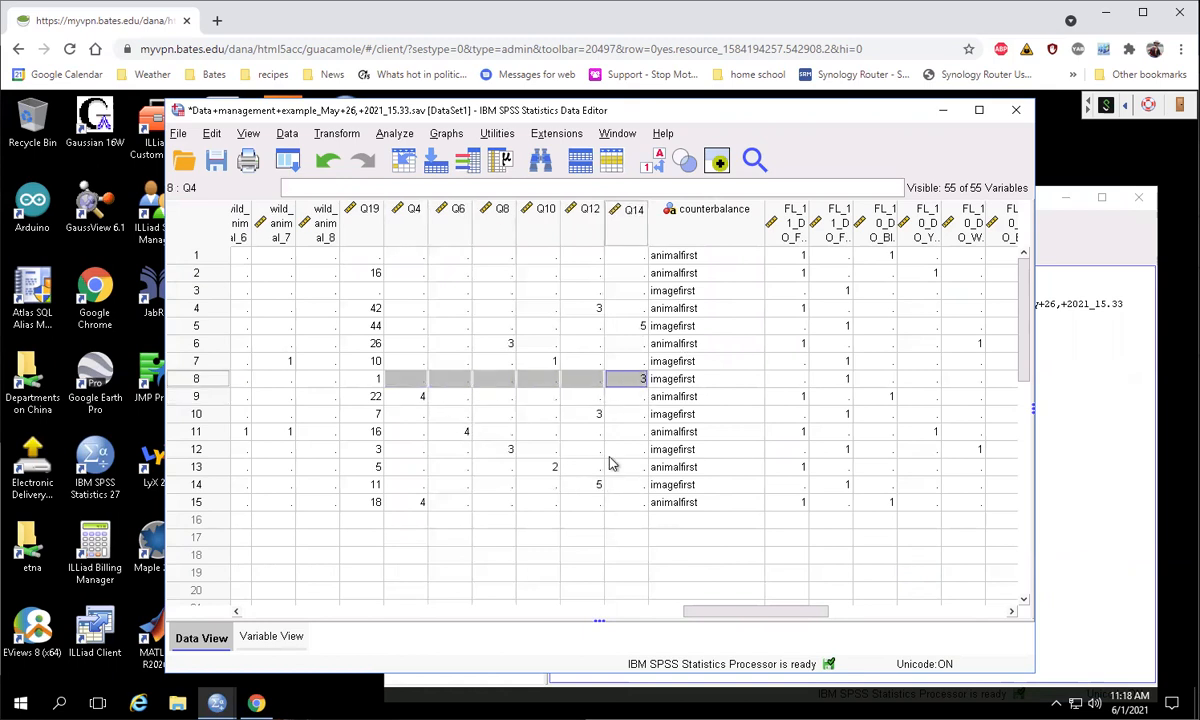
mouse_move(425, 414)
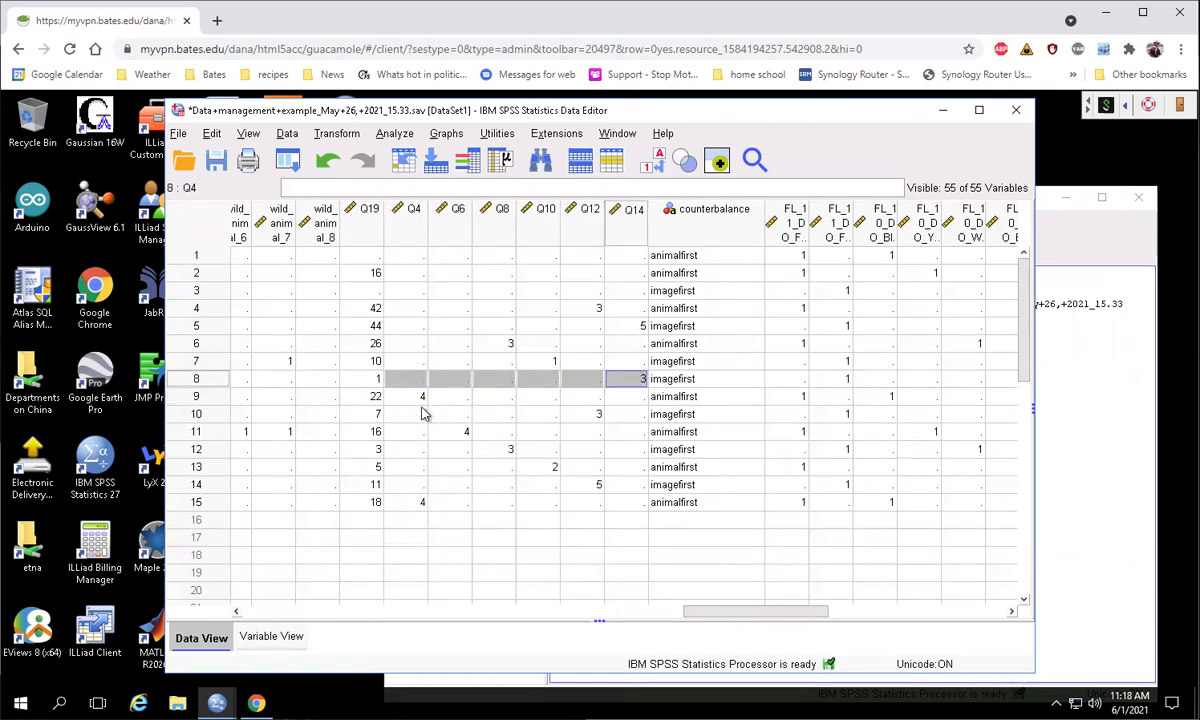
mouse_move(690, 315)
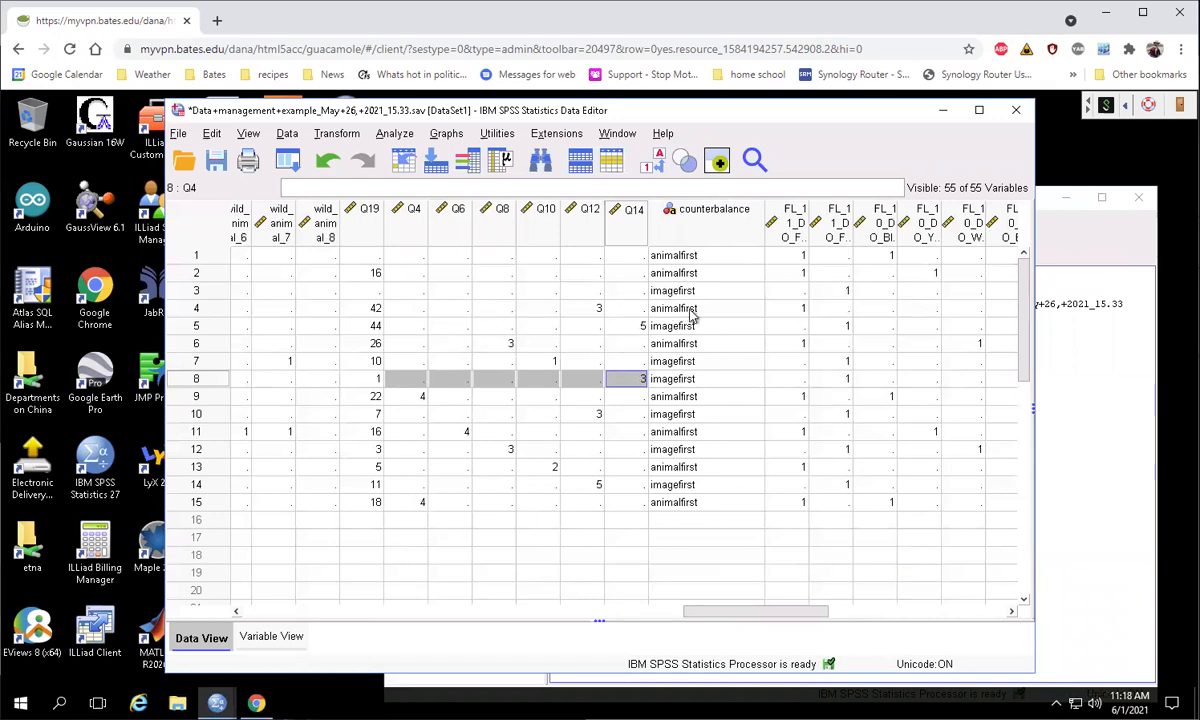
mouse_move(650, 420)
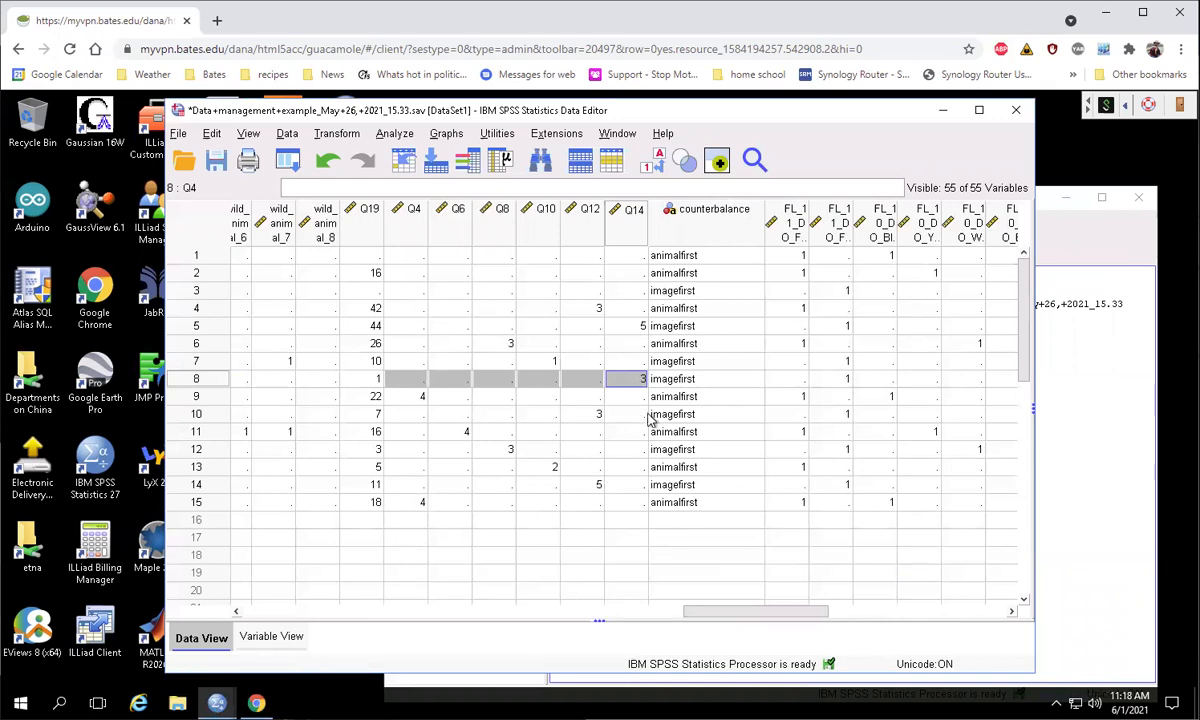
mouse_move(489, 331)
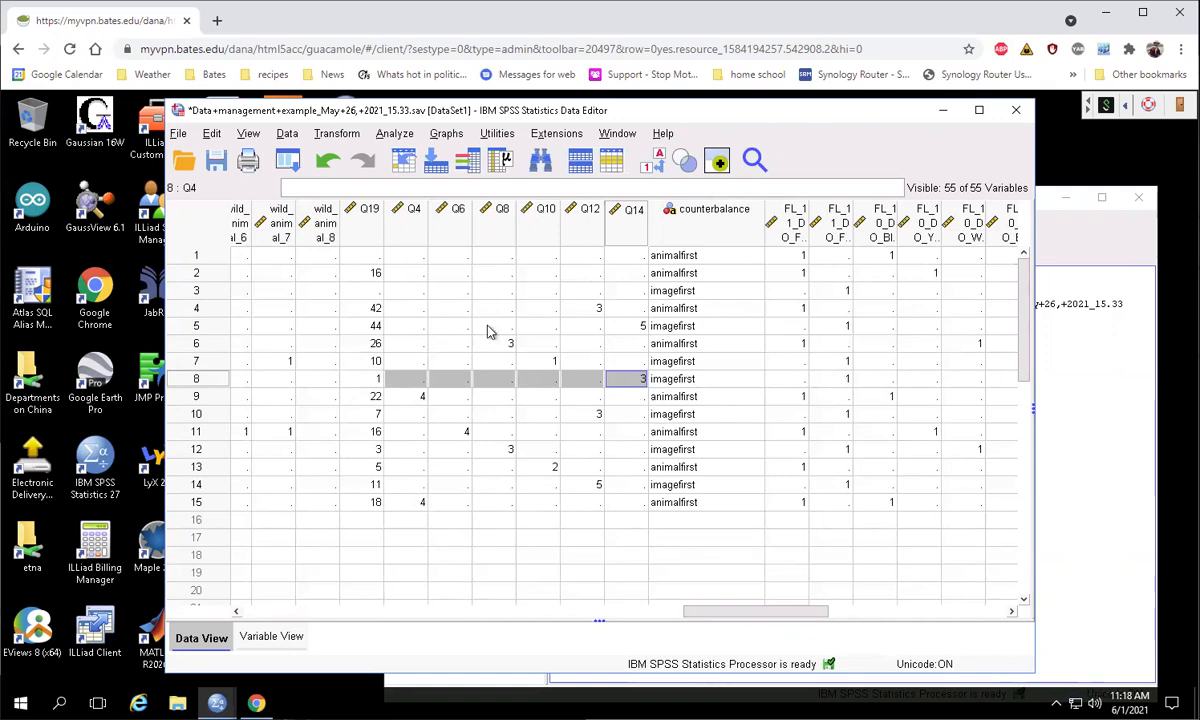
mouse_move(337, 142)
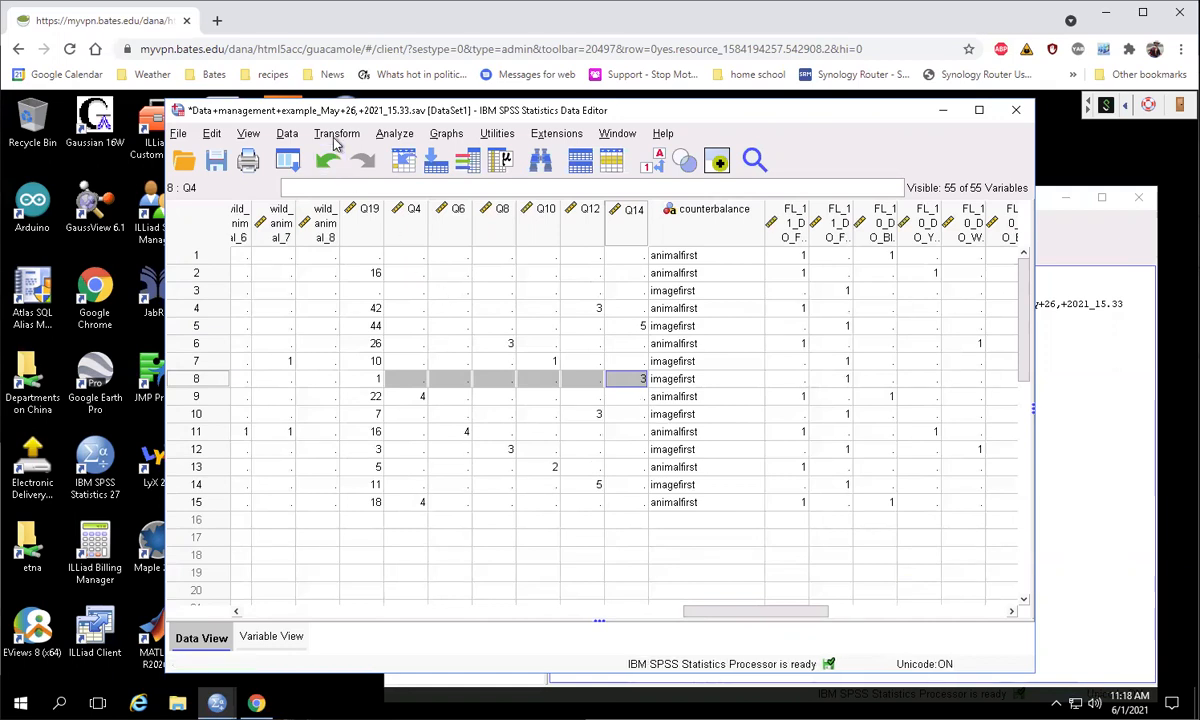
click(336, 133)
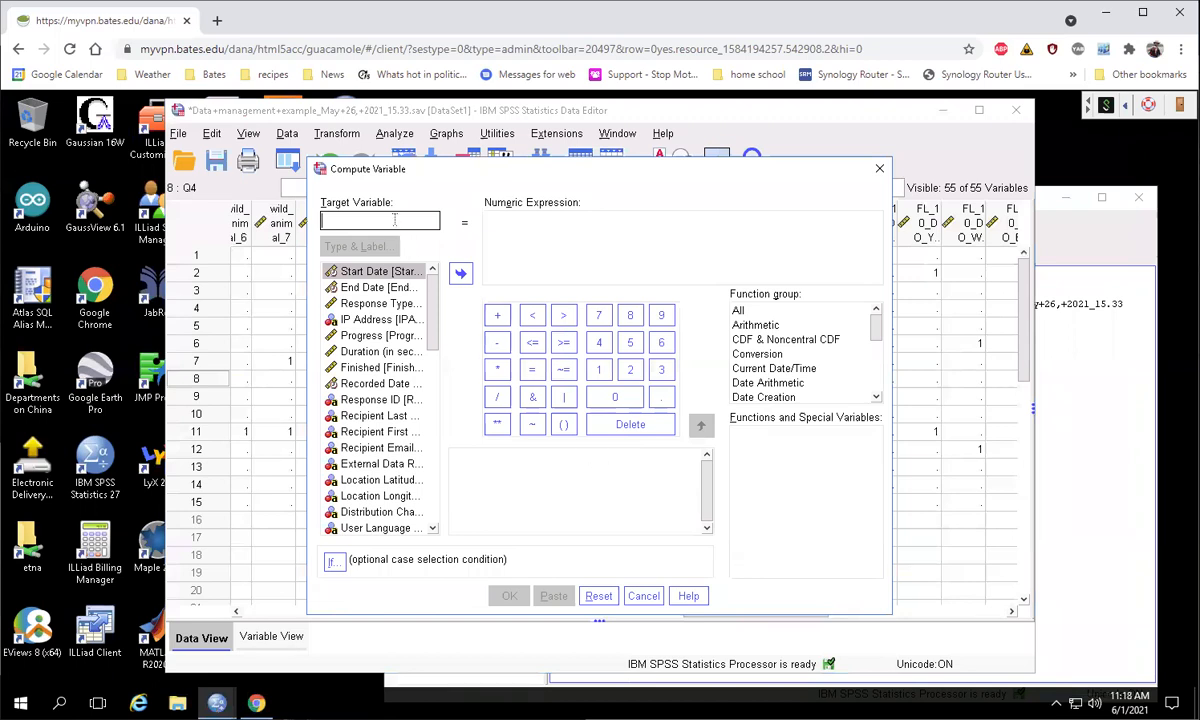
Step: Name the target variable shape_liking and start its expression with sum(
text(shape)
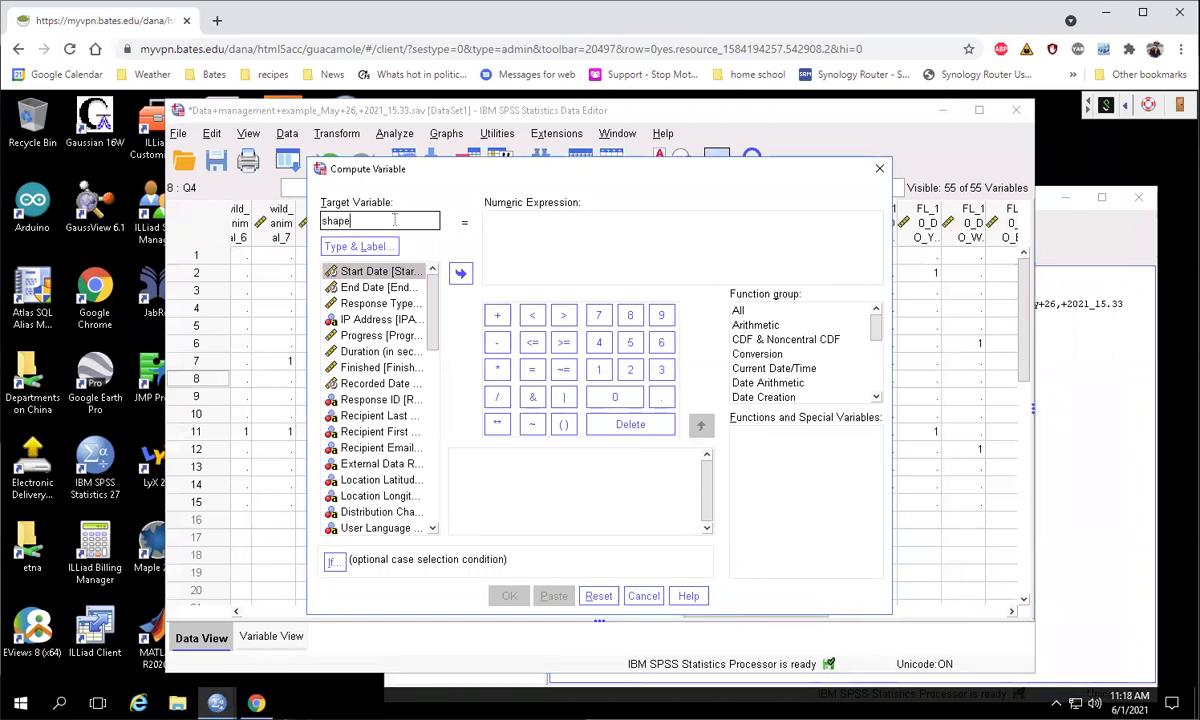
text(_liking)
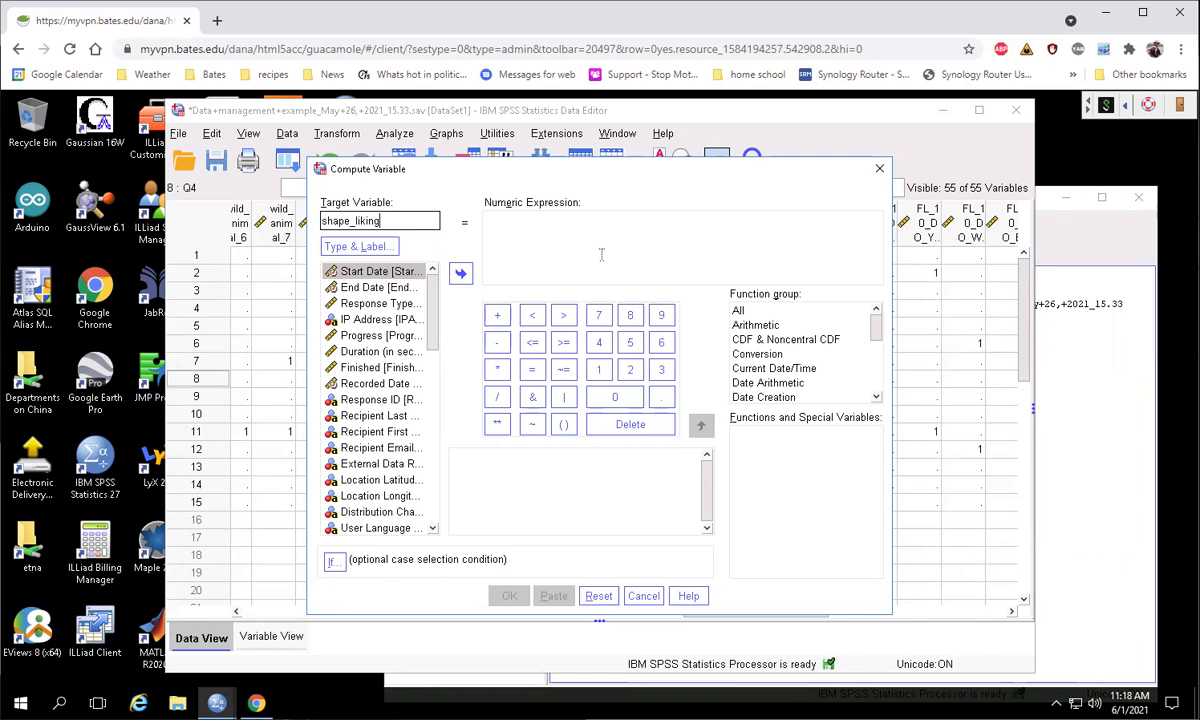
text(sum)
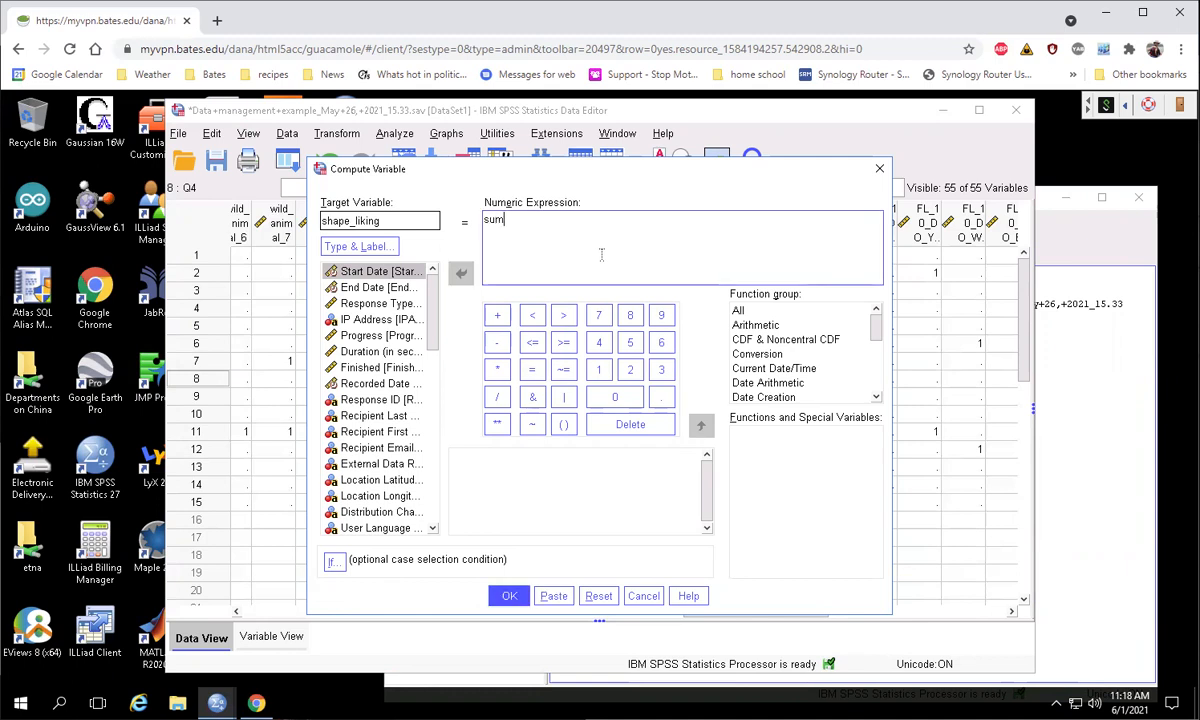
text(()
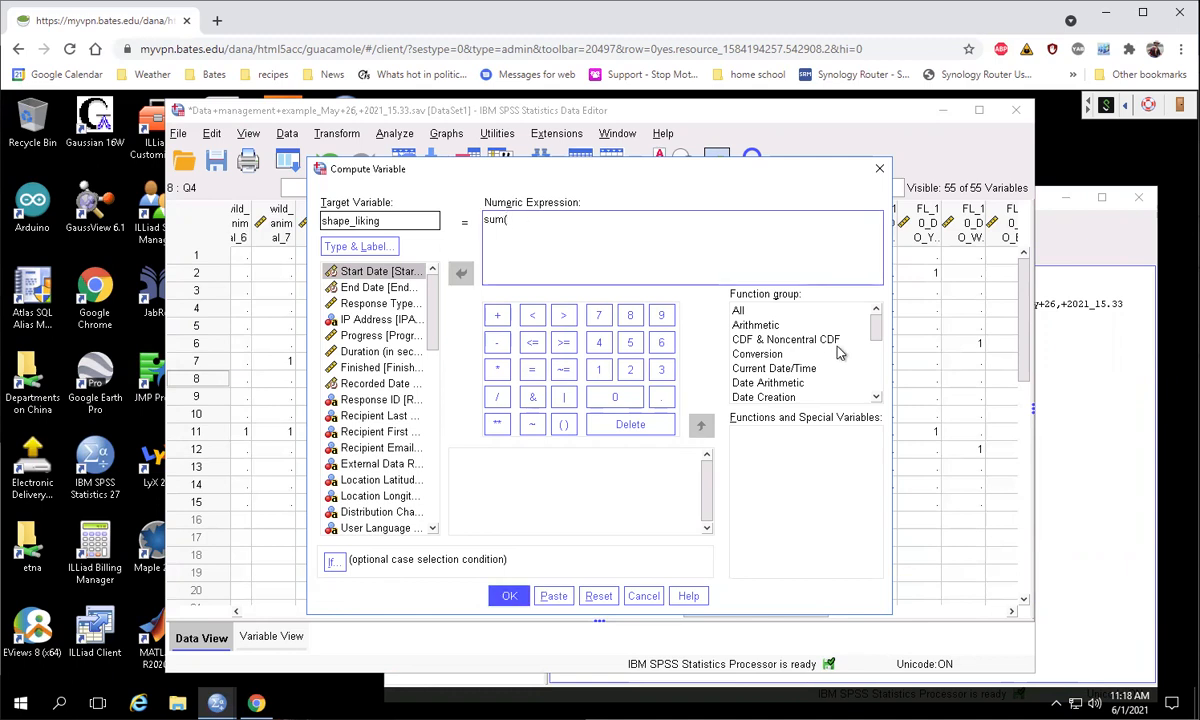
Step: Show the description of the Sum function
scroll(down, 3)
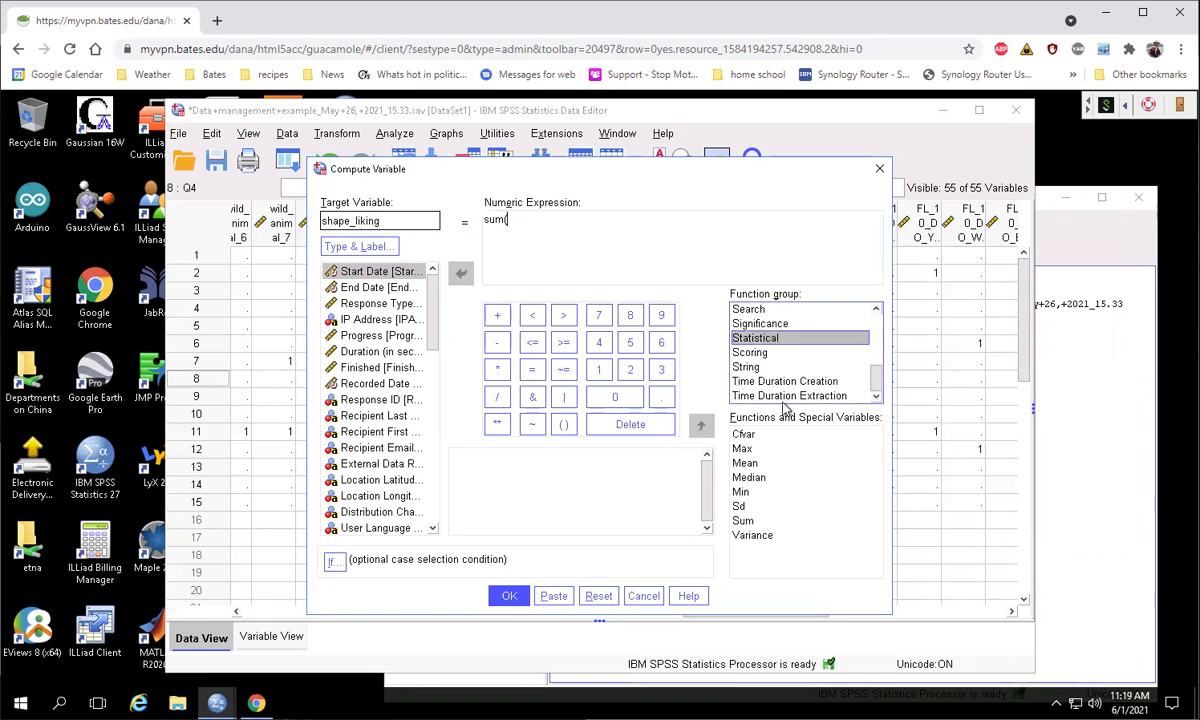
click(743, 520)
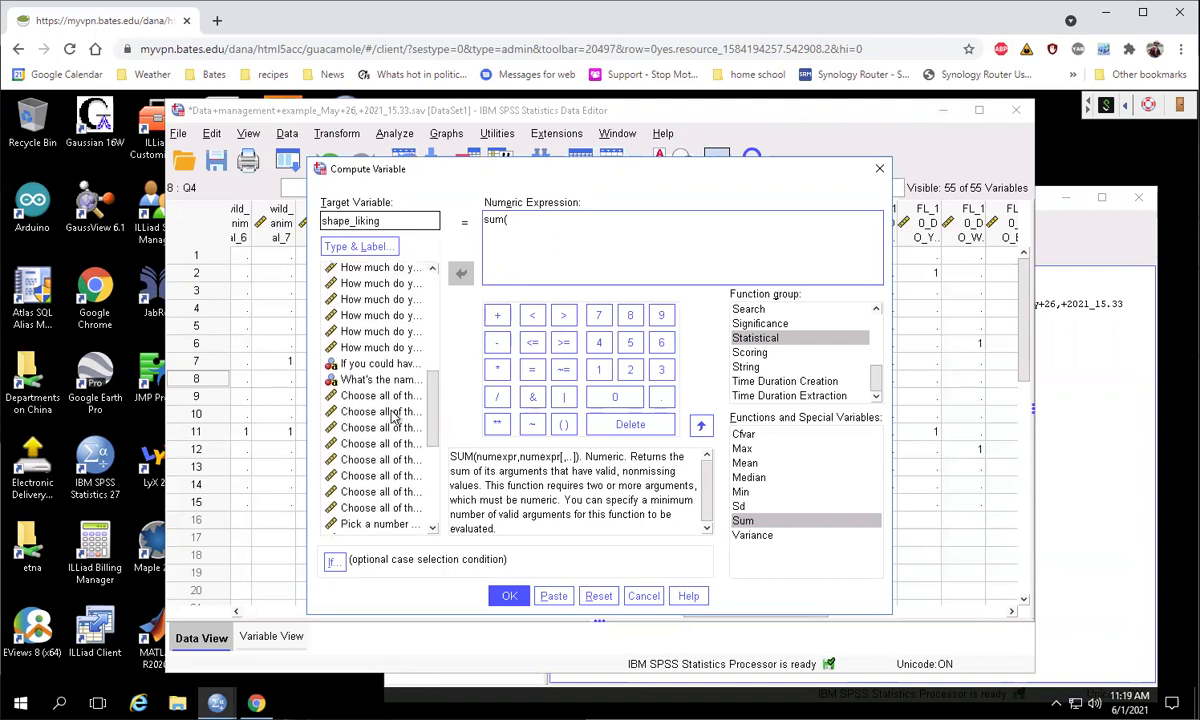
scroll(up, 3)
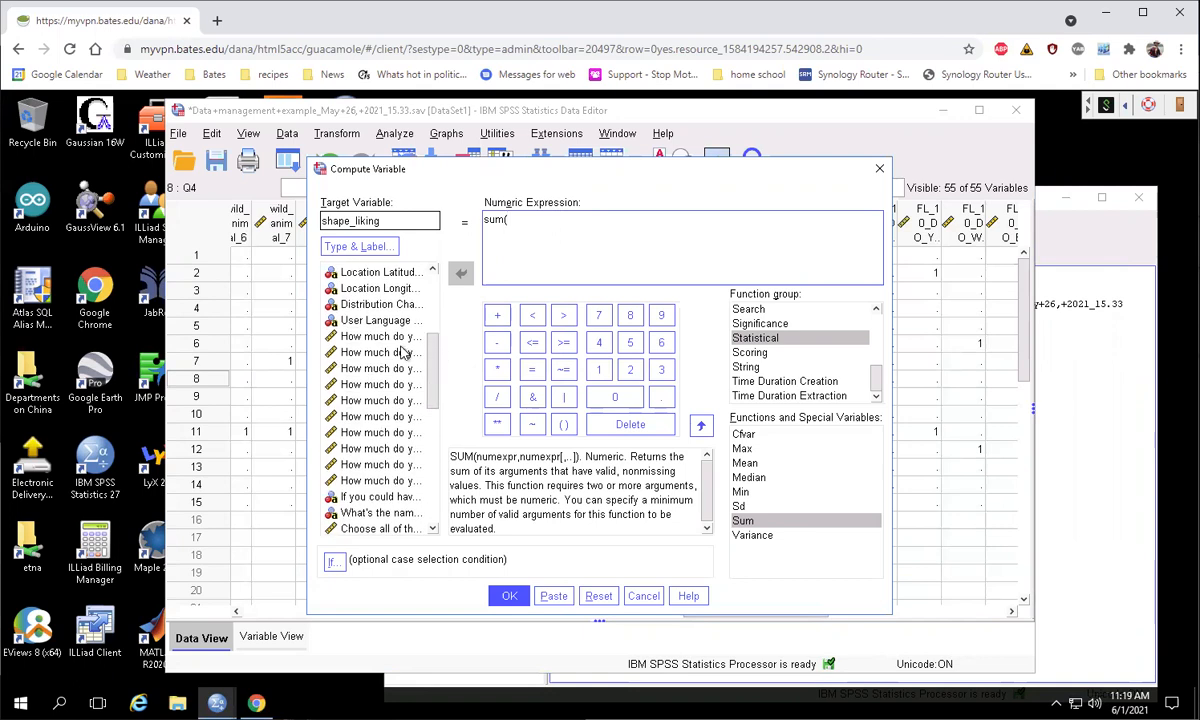
Step: Make the variable list show names like Q4–Q14 instead of question labels
right_click(380, 352)
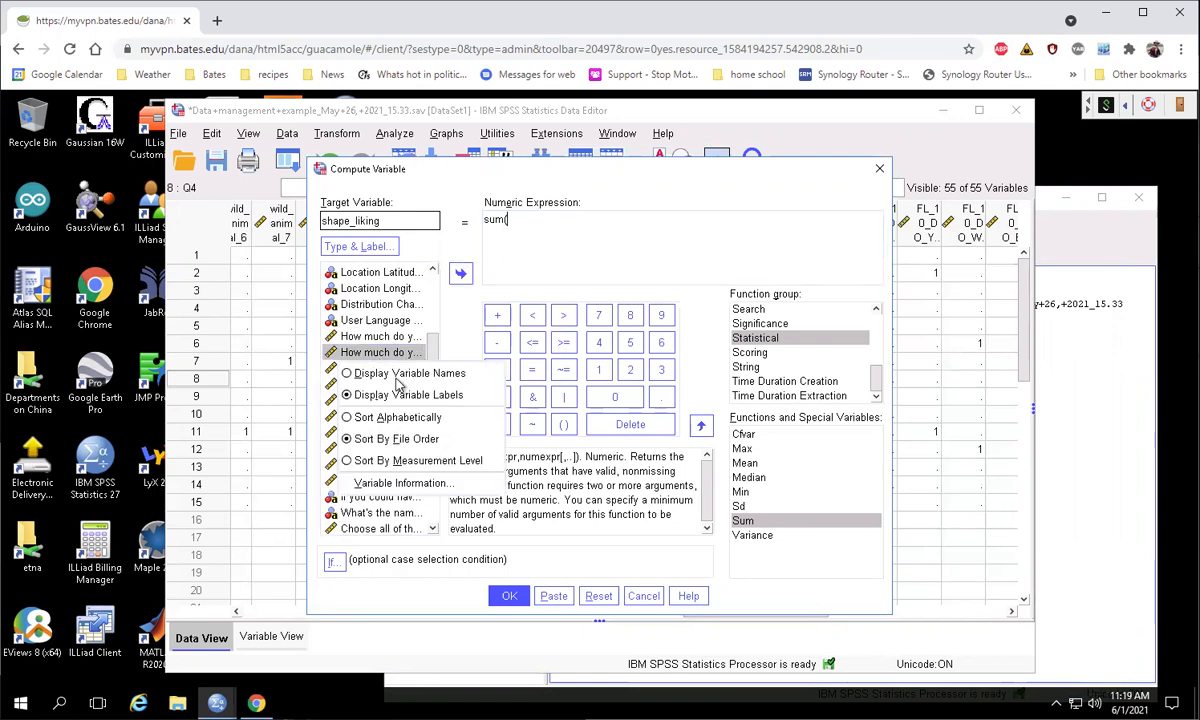
mouse_move(408, 373)
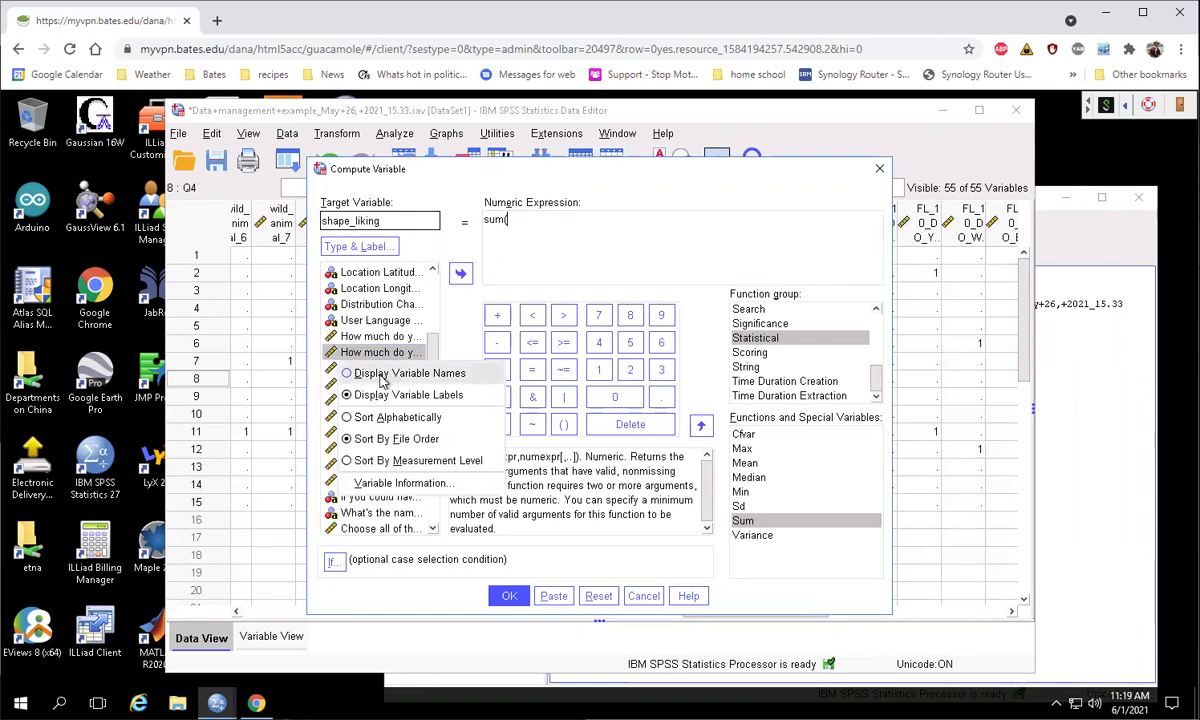
click(408, 372)
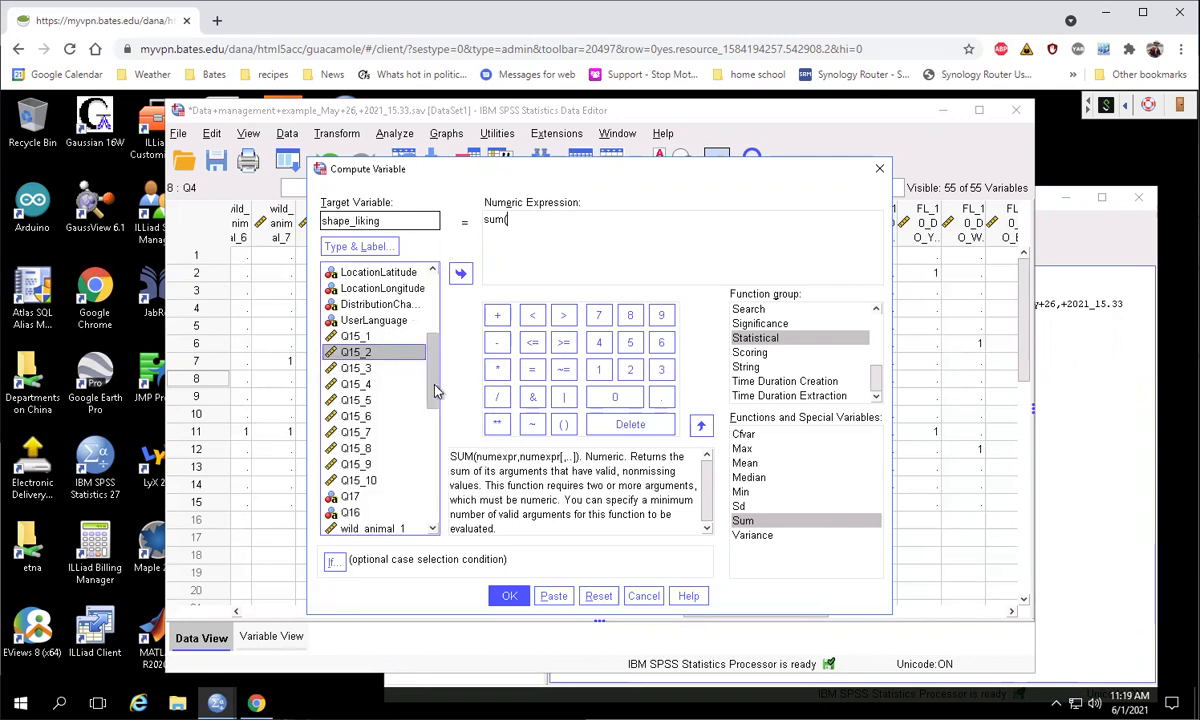
scroll(up, 3)
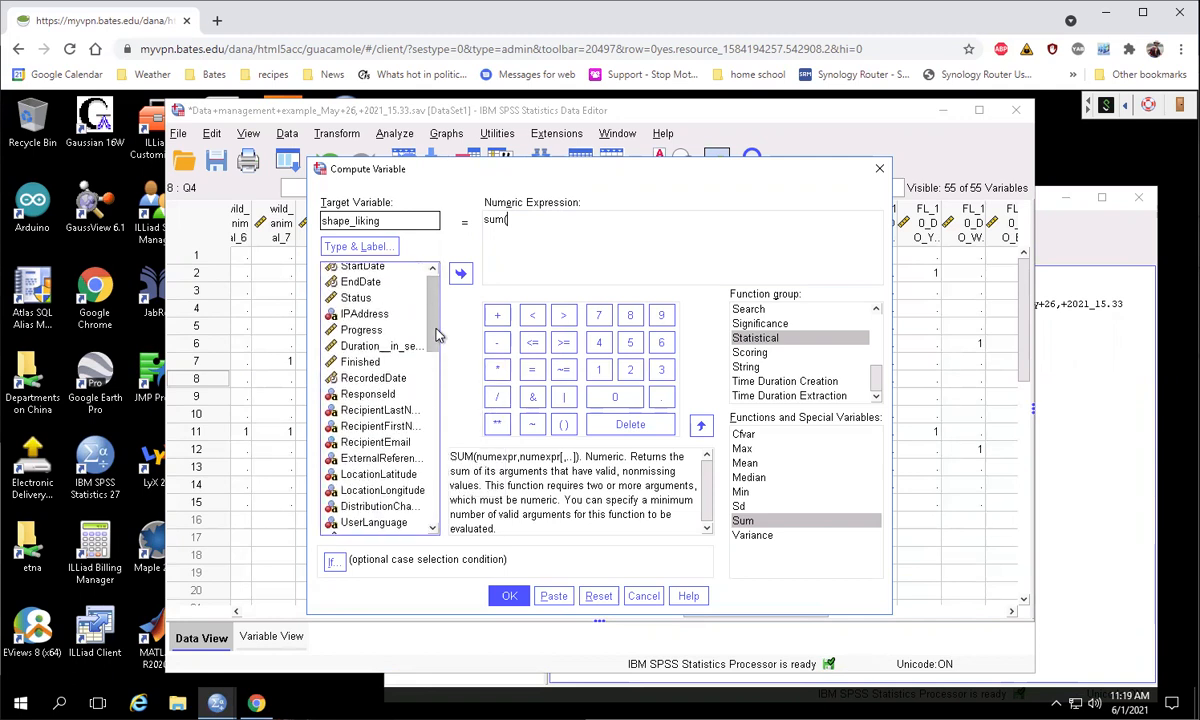
scroll(down, 3)
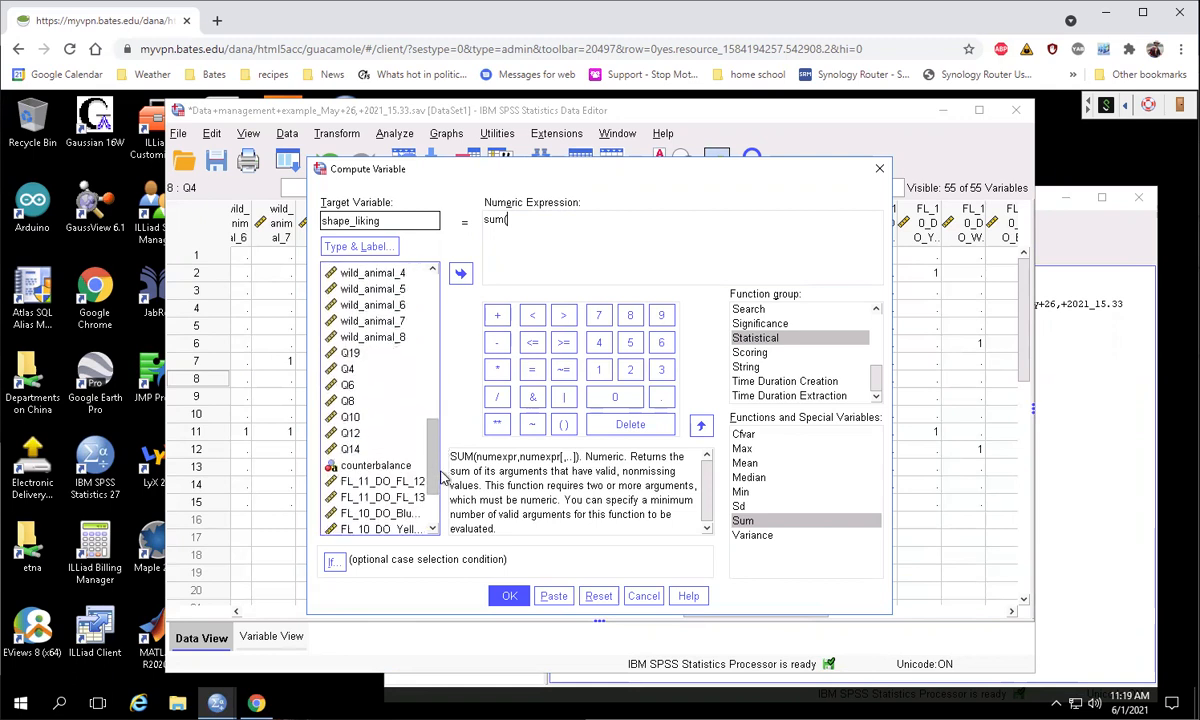
Step: Add Q4, Q6, Q8, Q10, Q12 and Q14 to build sum(Q4, Q6, Q8, Q10, Q12, Q14)
click(348, 366)
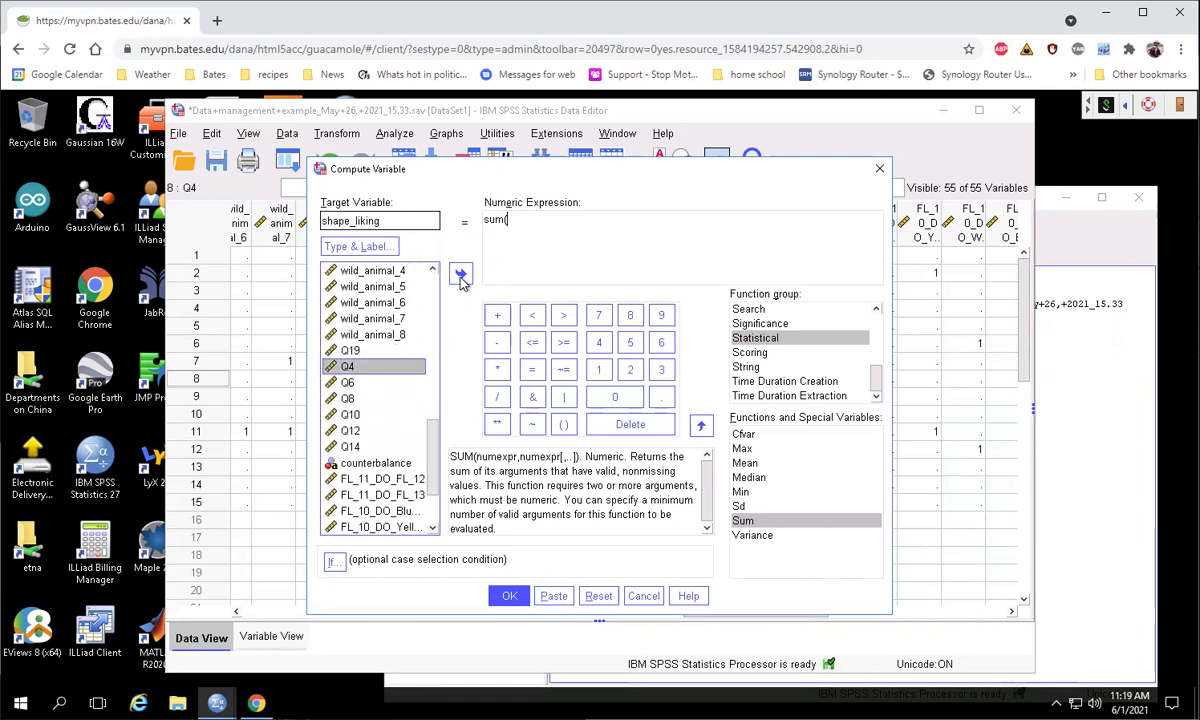
click(461, 273)
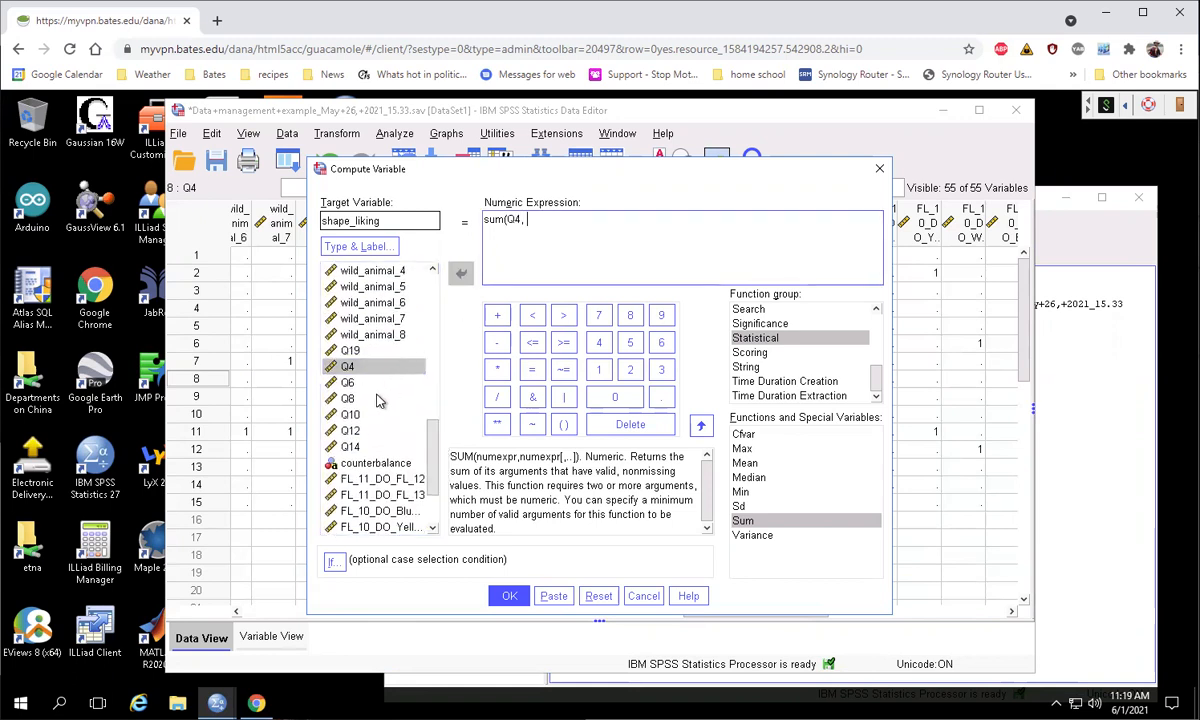
double_click(347, 382)
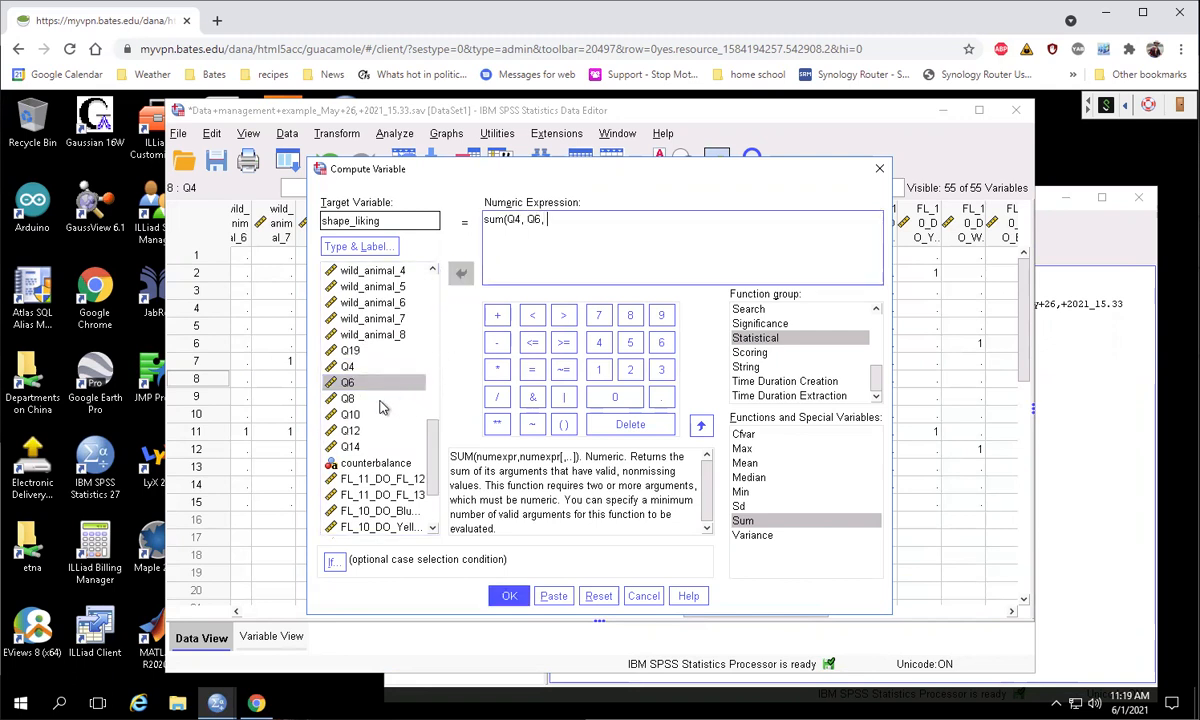
click(462, 273)
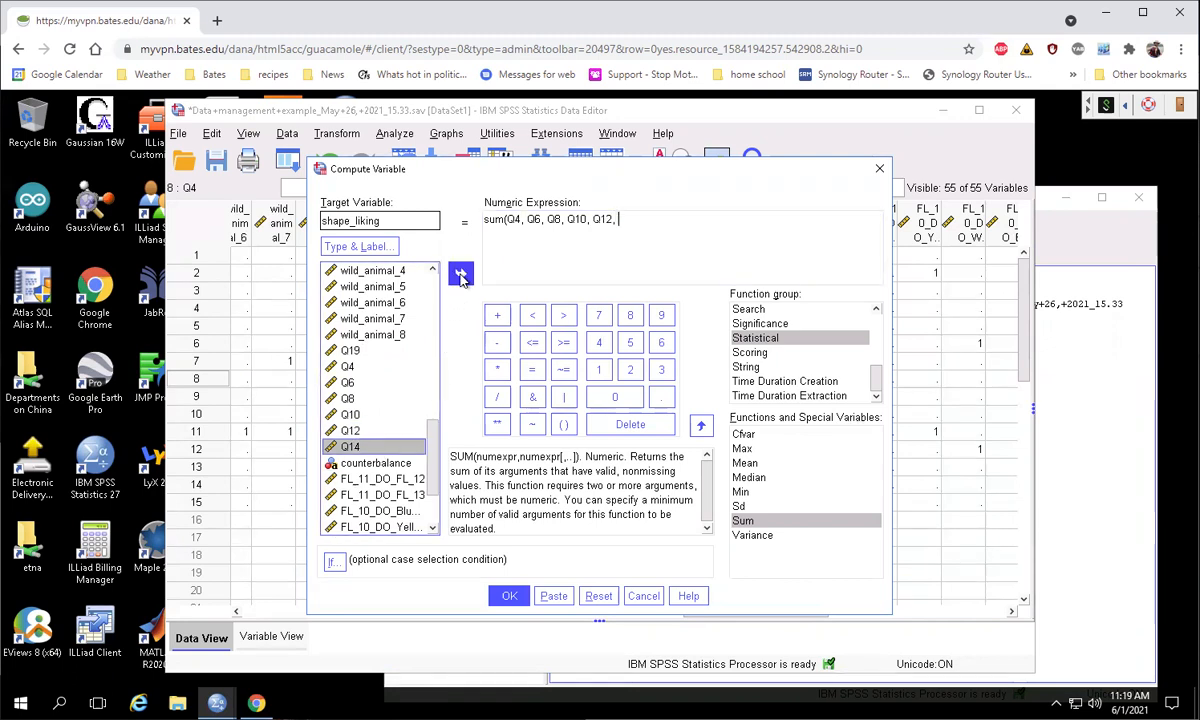
click(461, 274)
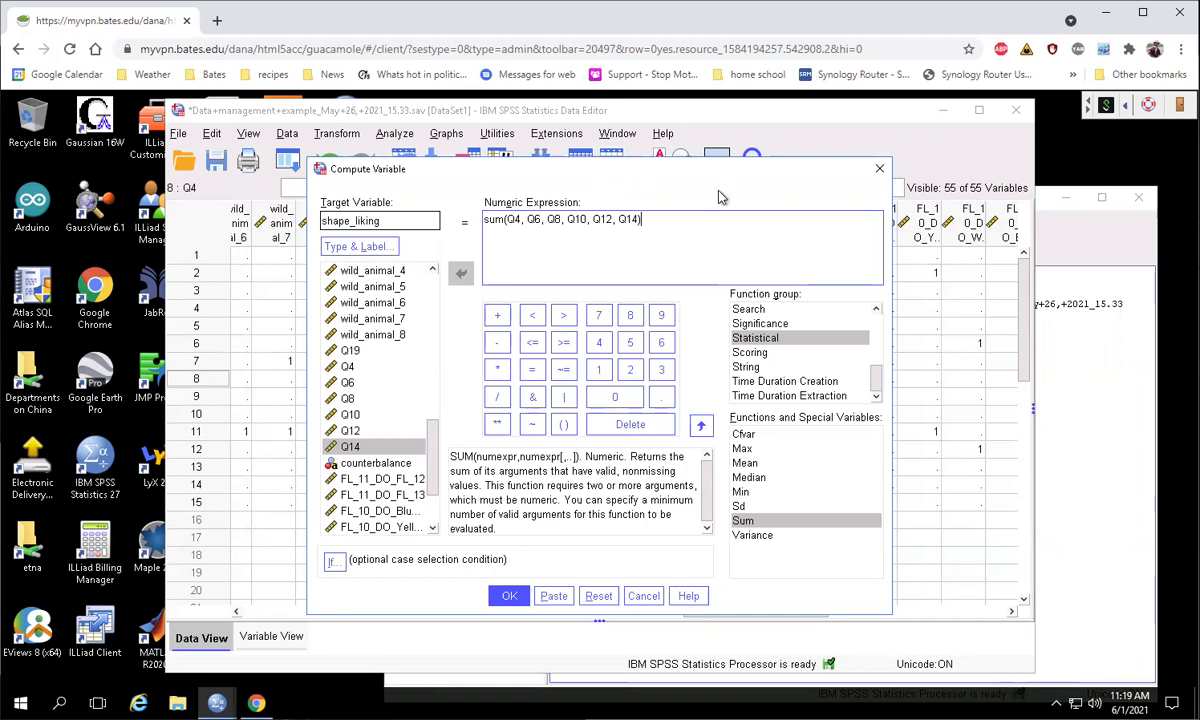
drag(590, 168, 811, 190)
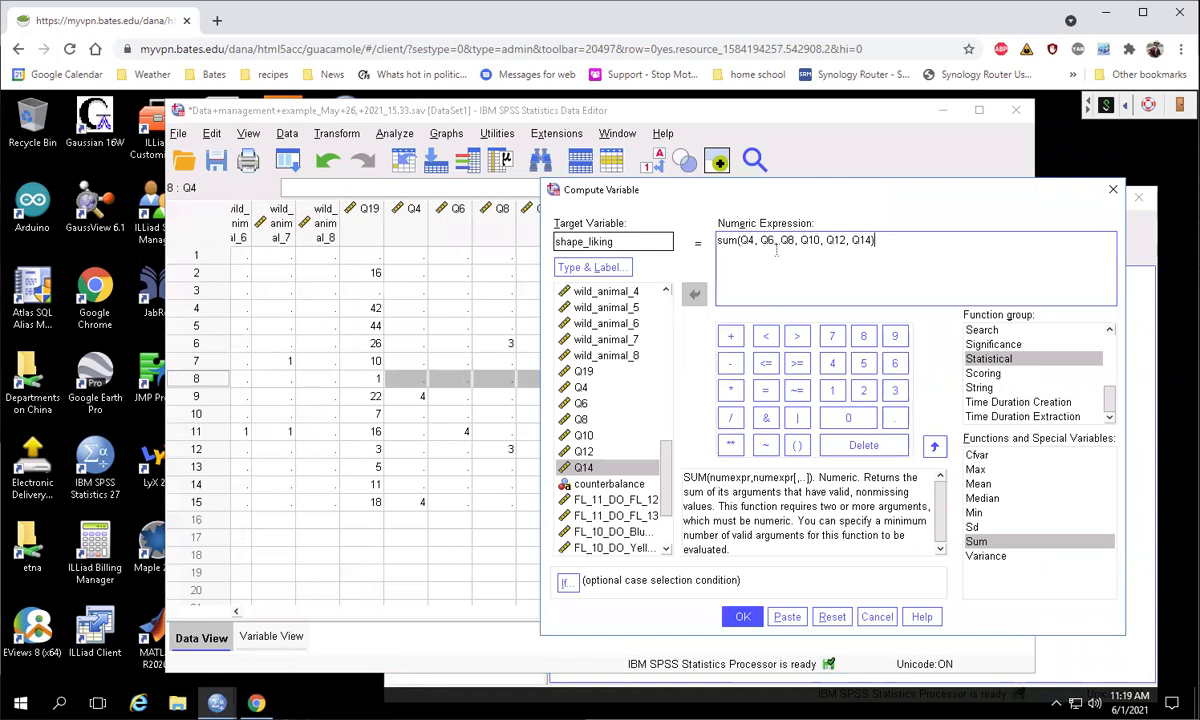
mouse_move(447, 397)
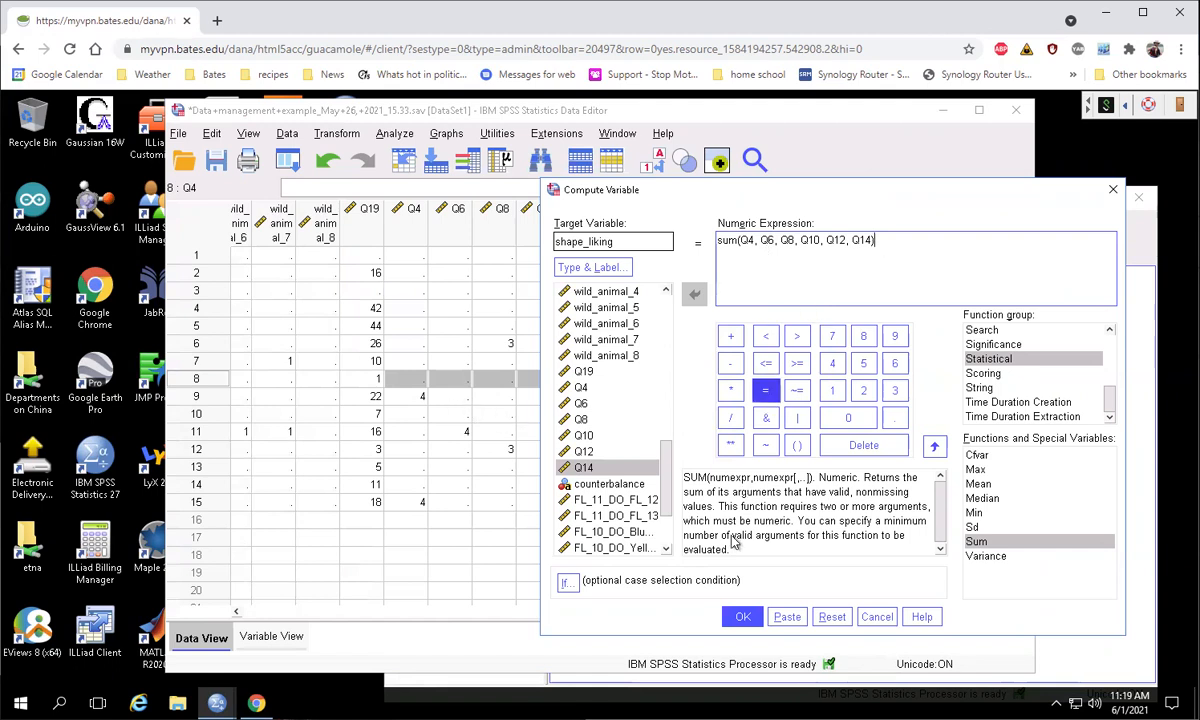
Step: Run Compute Variable and check shape_liking values such as 3.00 and 5.00
click(742, 616)
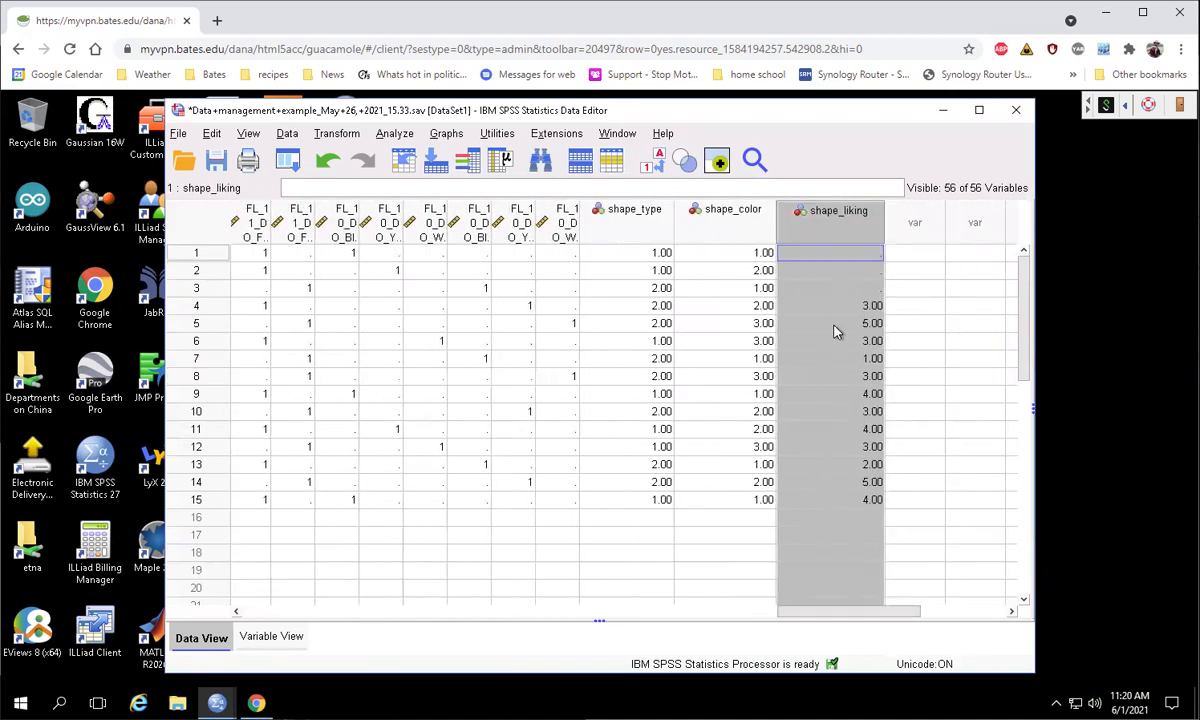
click(830, 305)
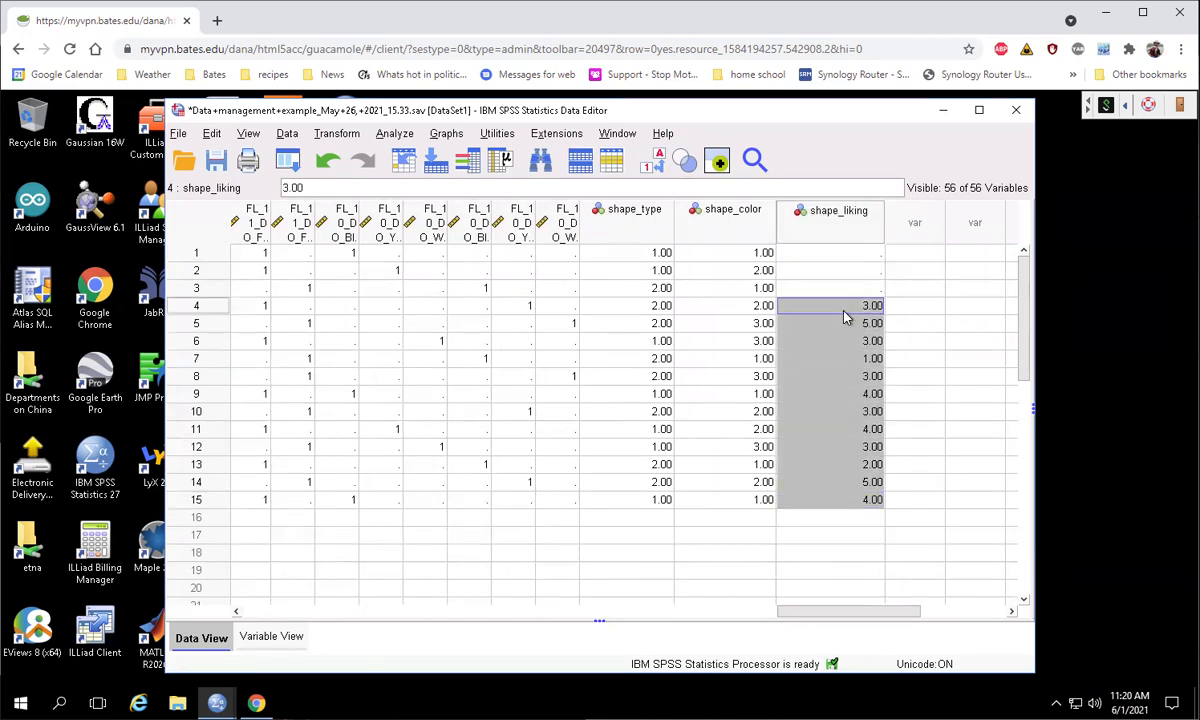
mouse_move(855, 387)
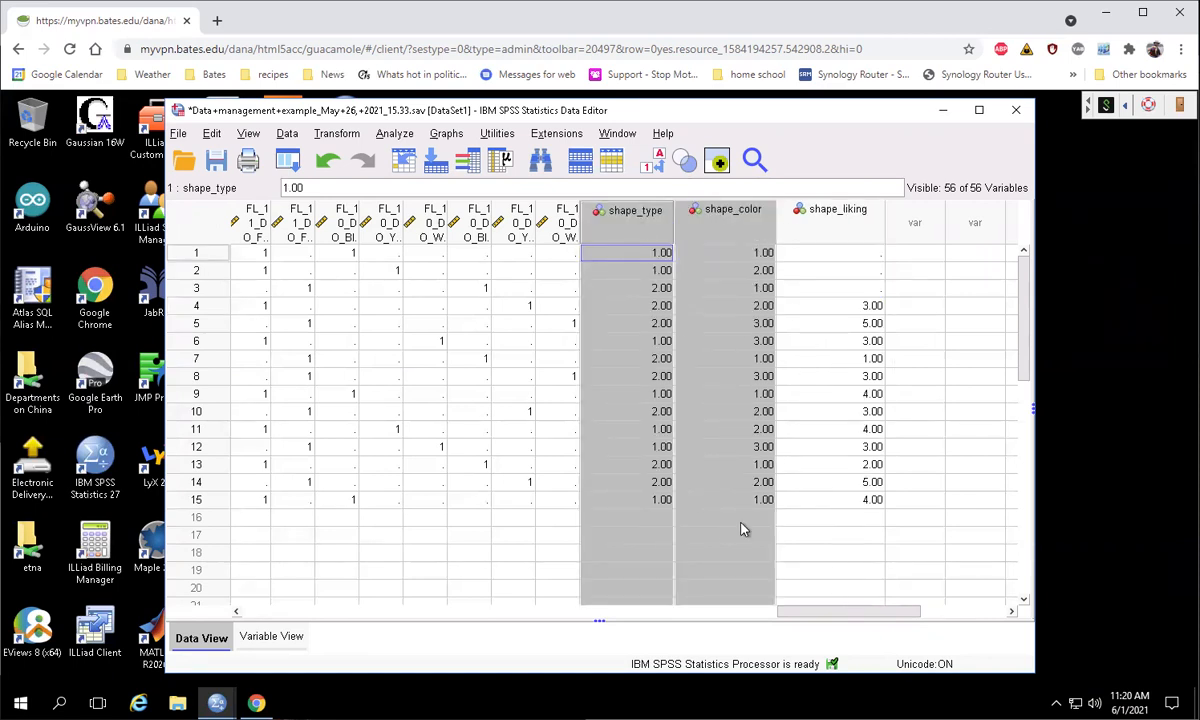
mouse_move(918, 461)
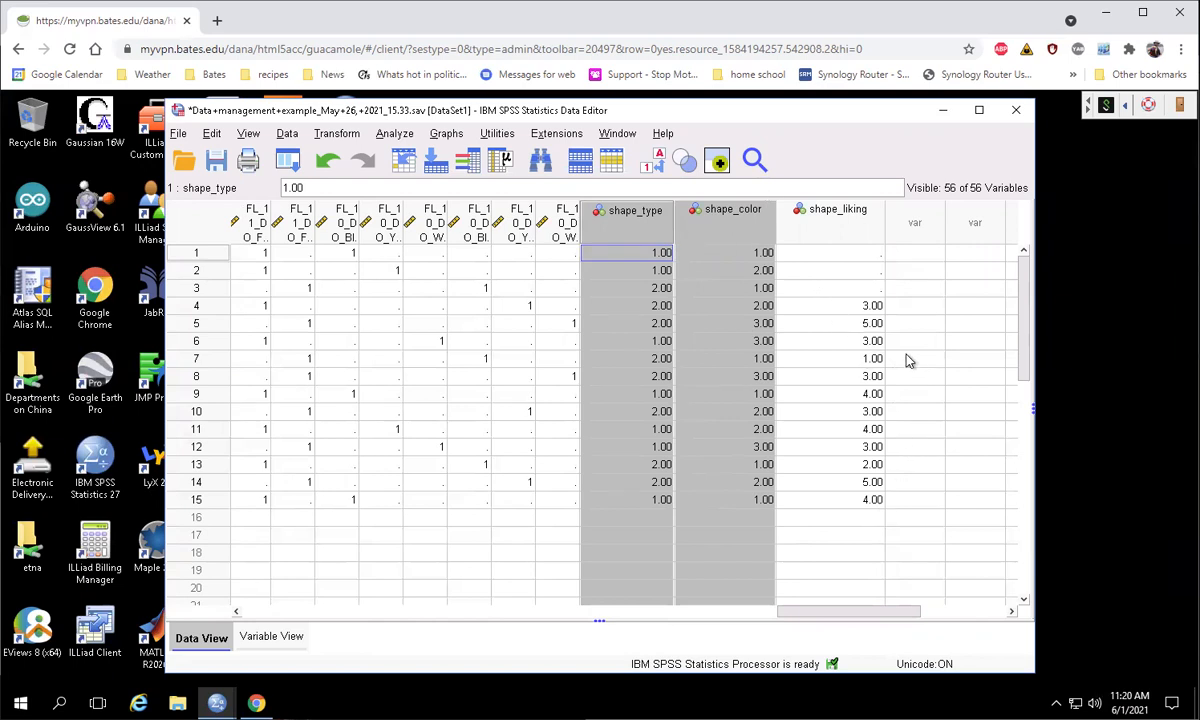
mouse_move(845, 315)
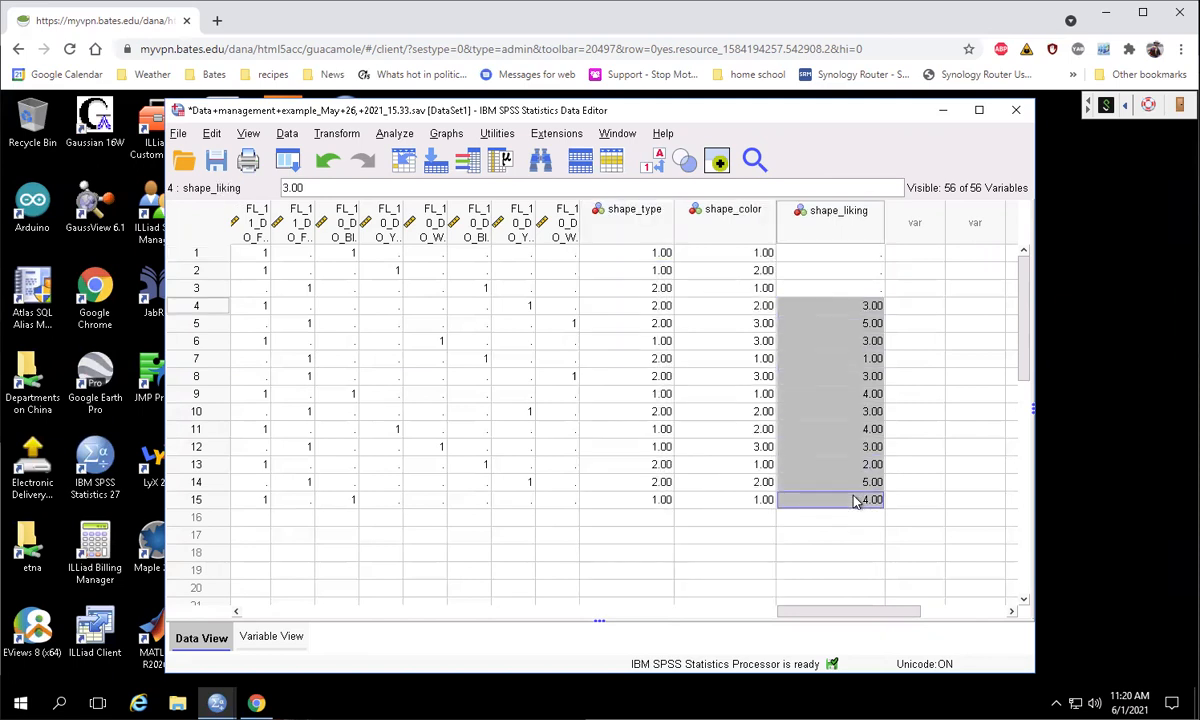
click(336, 133)
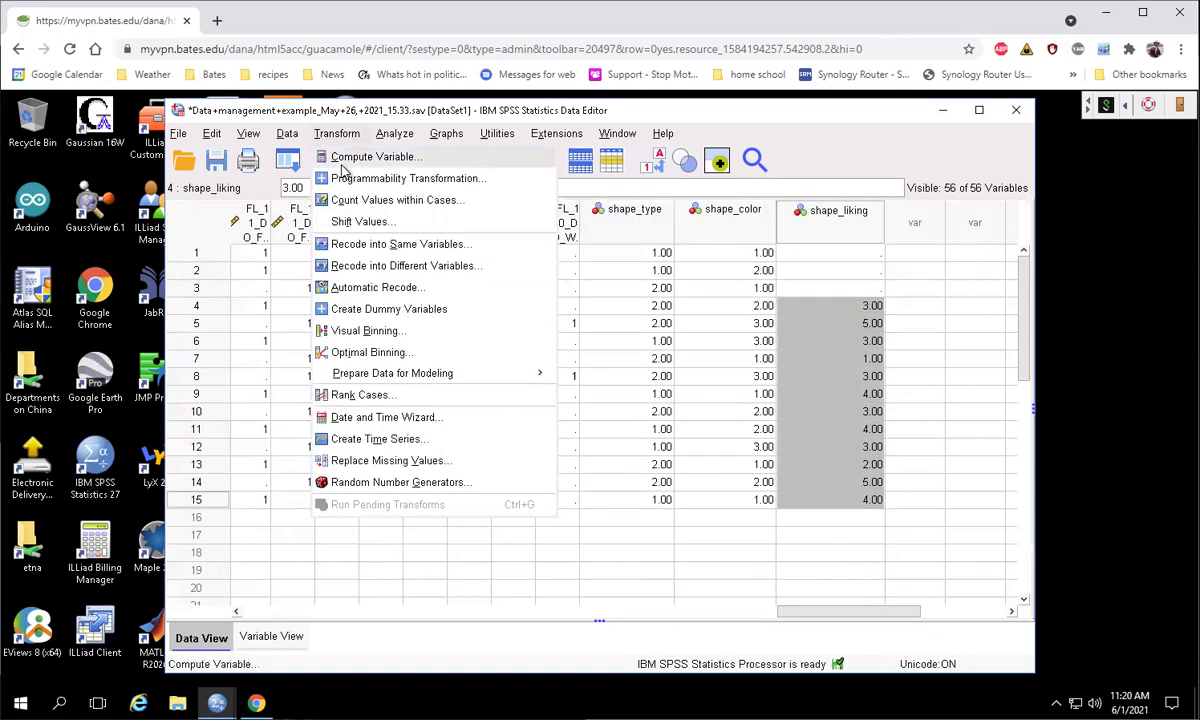
click(372, 156)
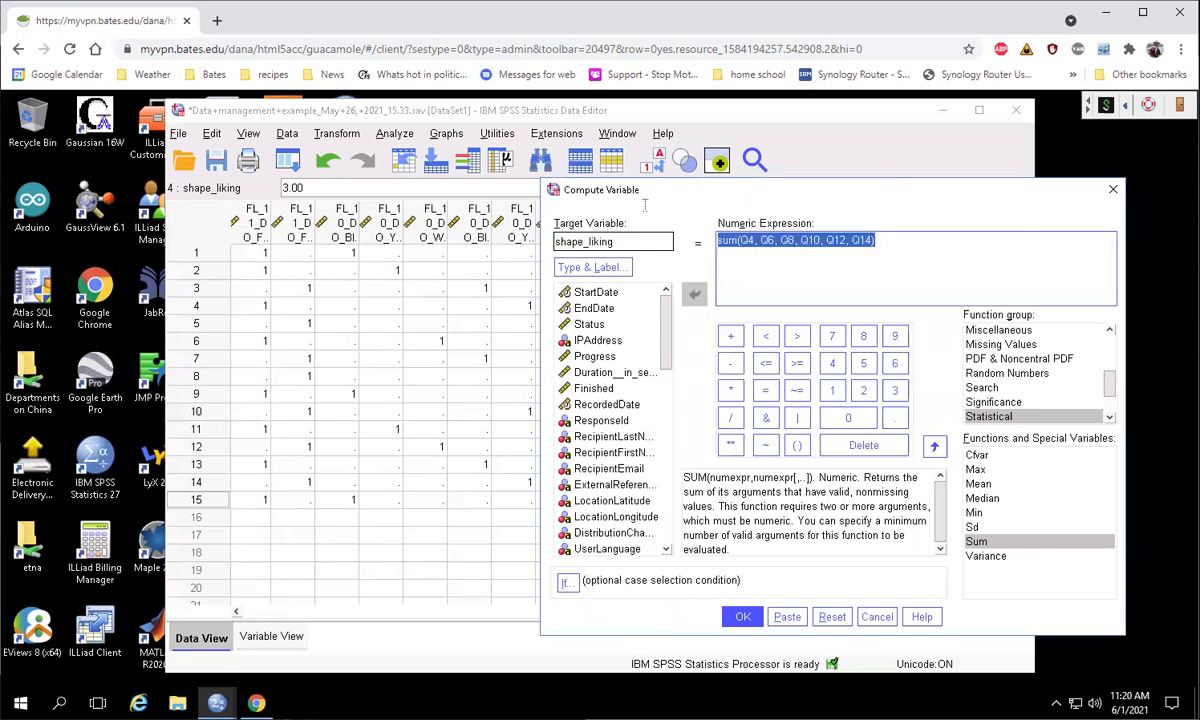
text(Q4+)
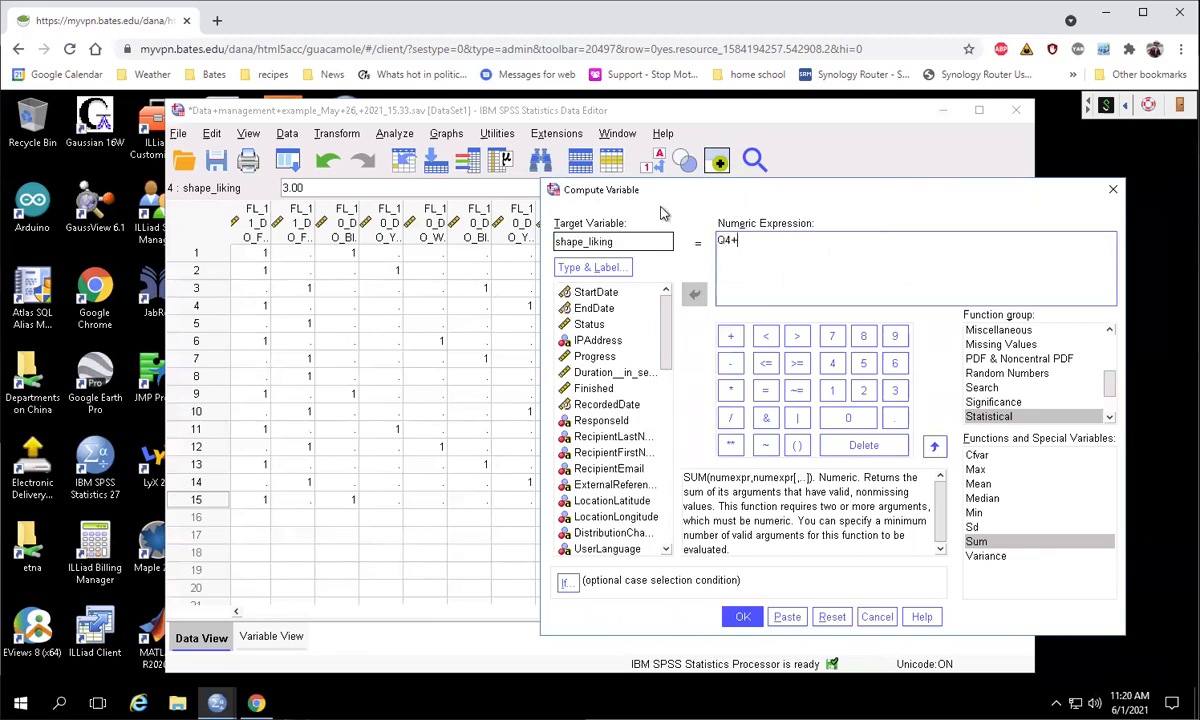
text(Q6)
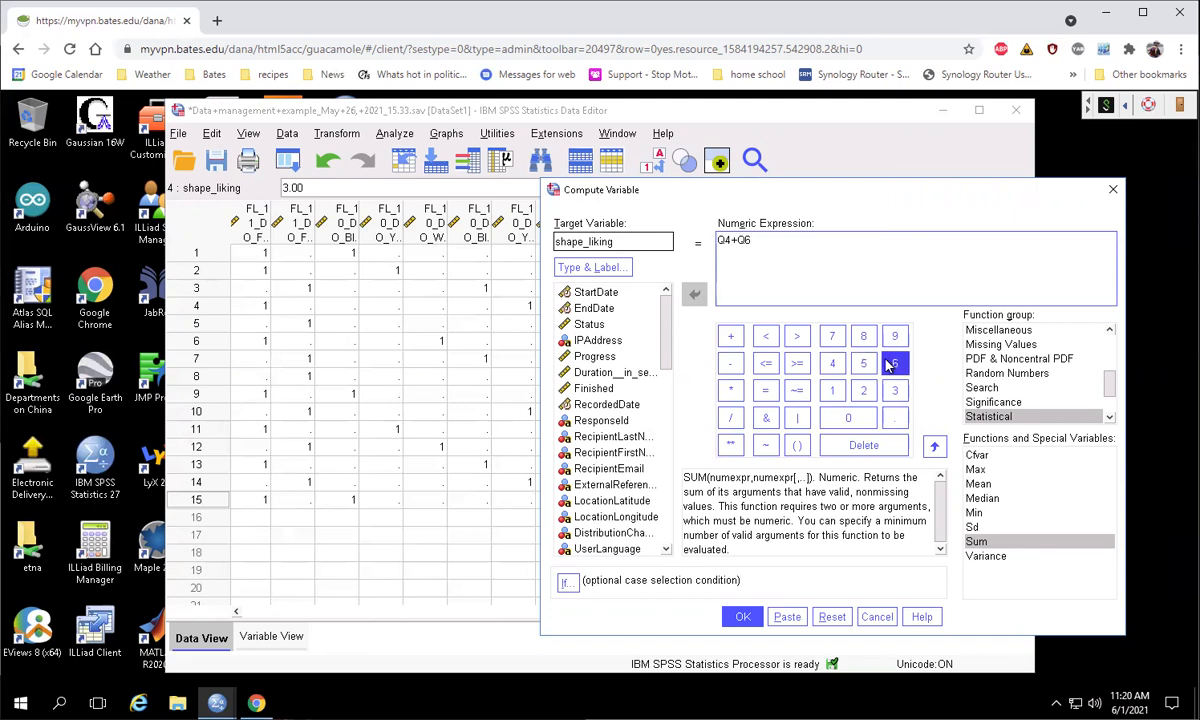
mouse_move(877, 616)
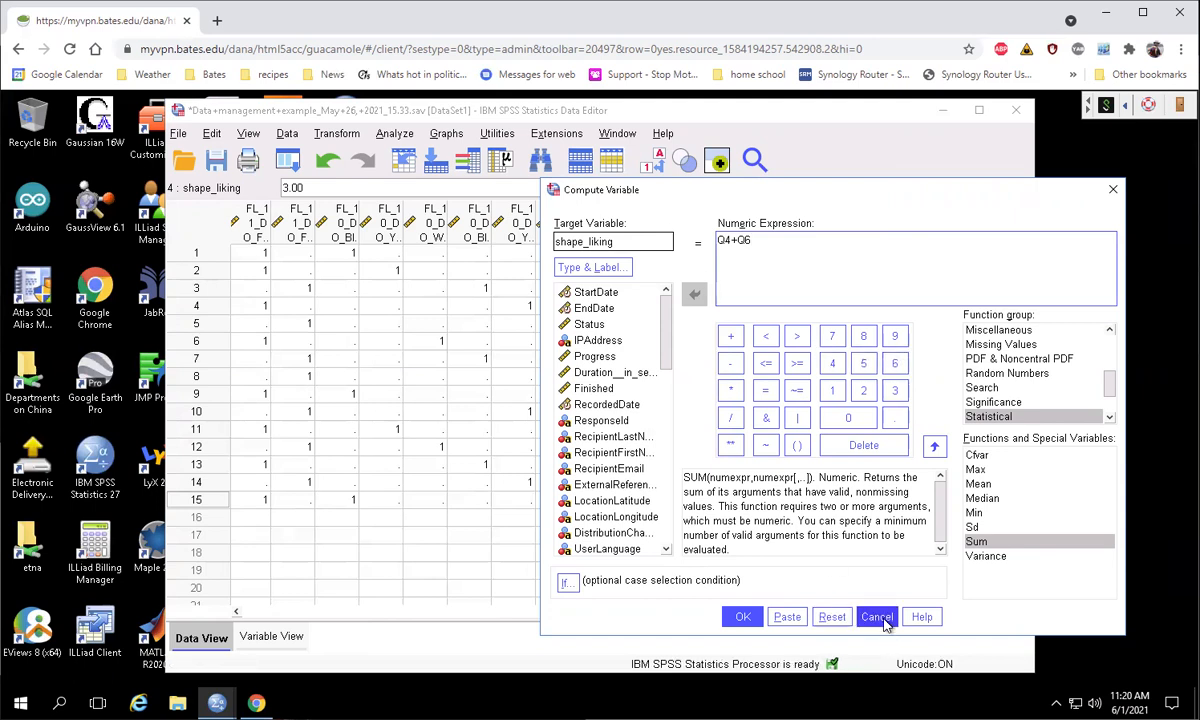
click(876, 616)
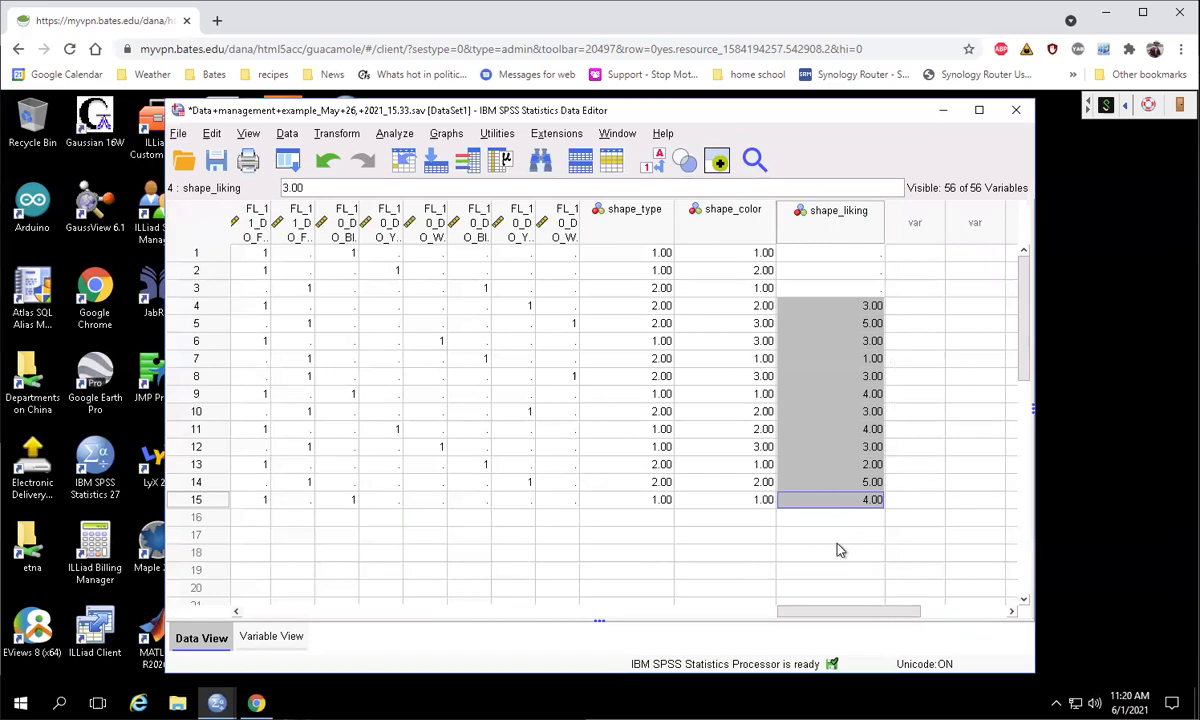